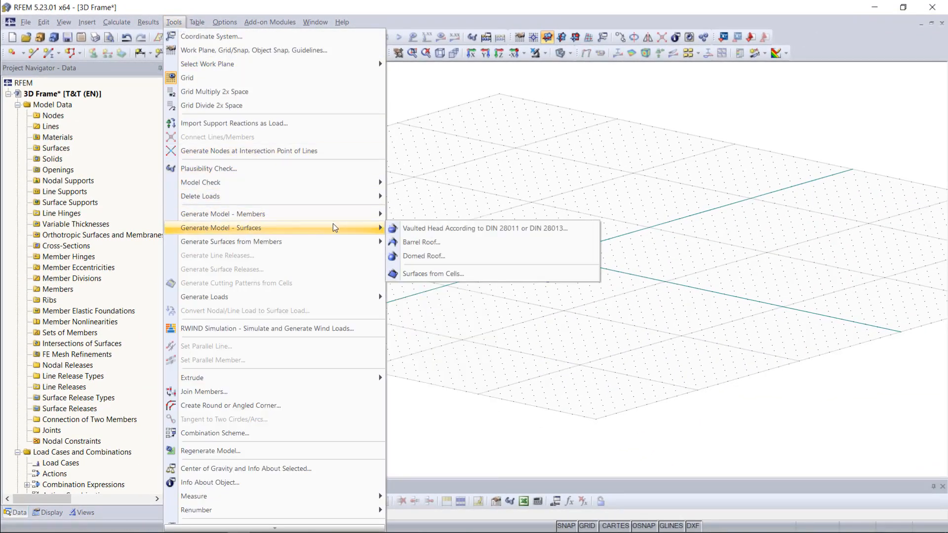
{"action": "mouse_move", "coordinate": [222, 214]}
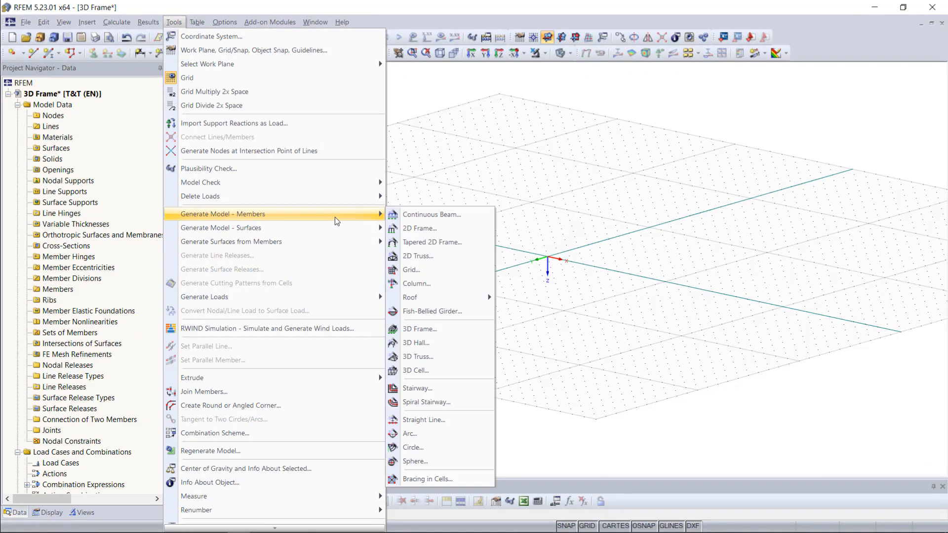
{"action": "mouse_move", "coordinate": [340, 222]}
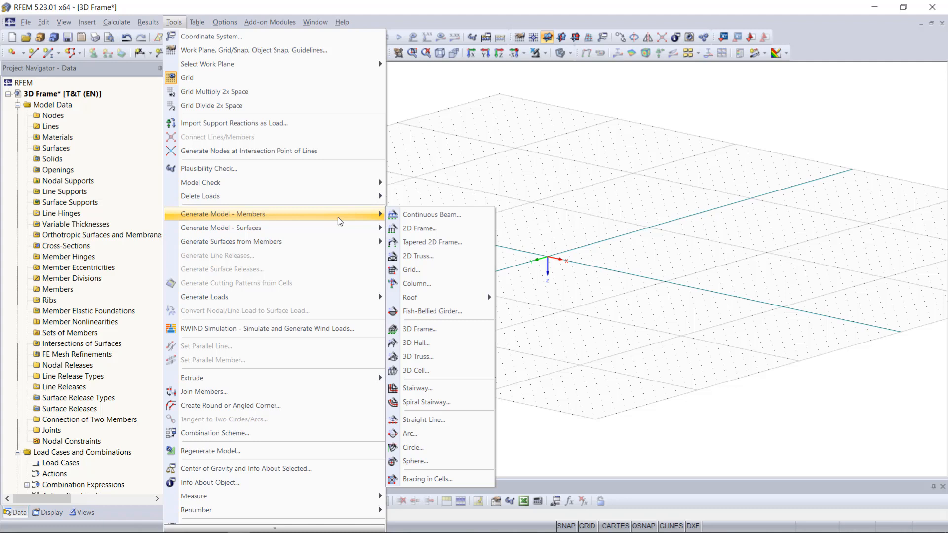
{"action": "mouse_move", "coordinate": [364, 220]}
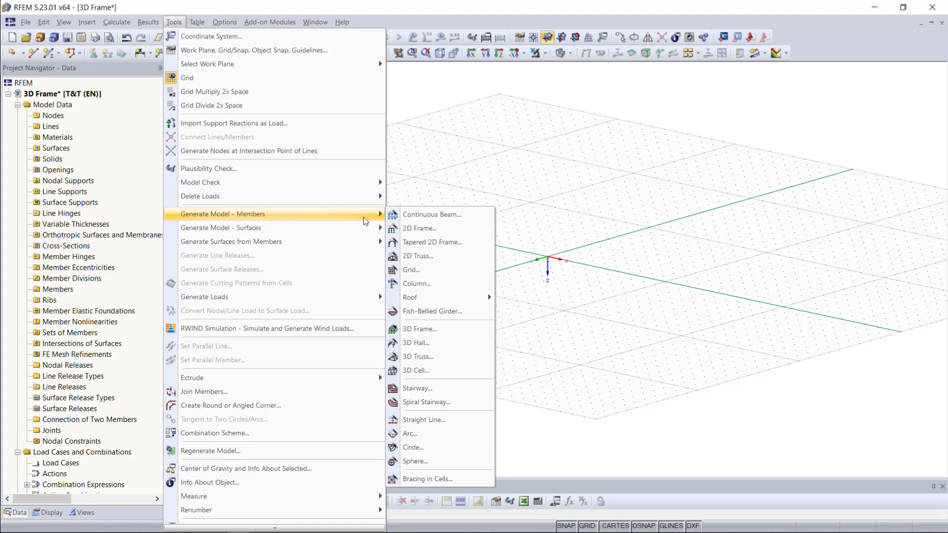
{"action": "mouse_move", "coordinate": [429, 228]}
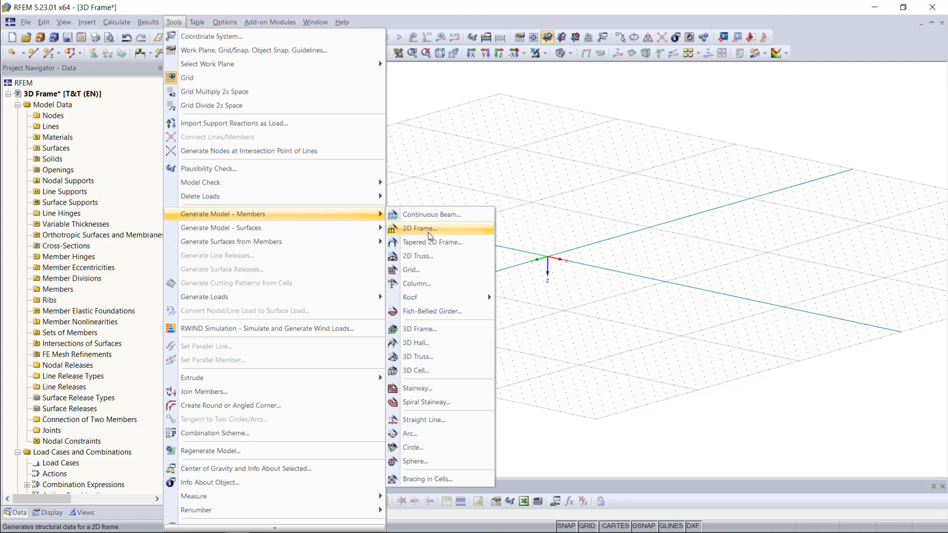
{"action": "mouse_move", "coordinate": [418, 256]}
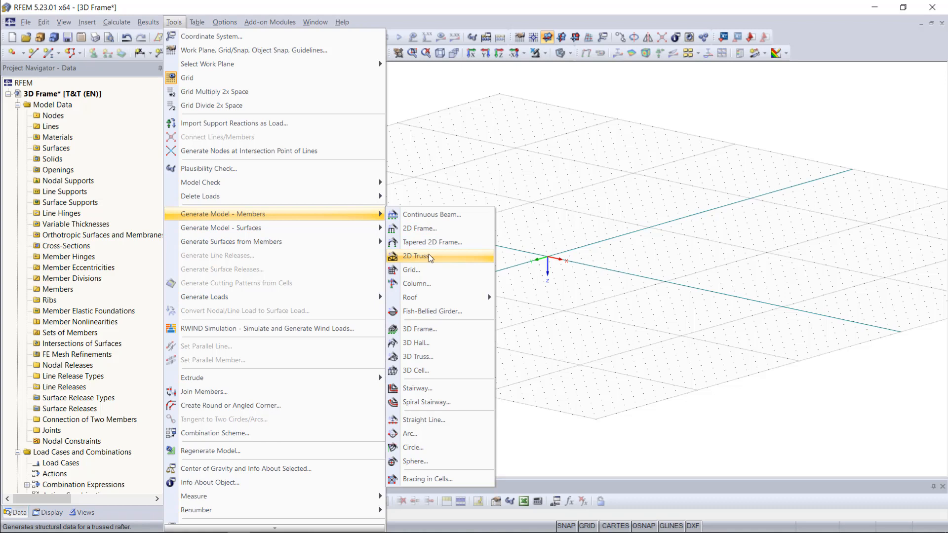
{"action": "mouse_move", "coordinate": [419, 329]}
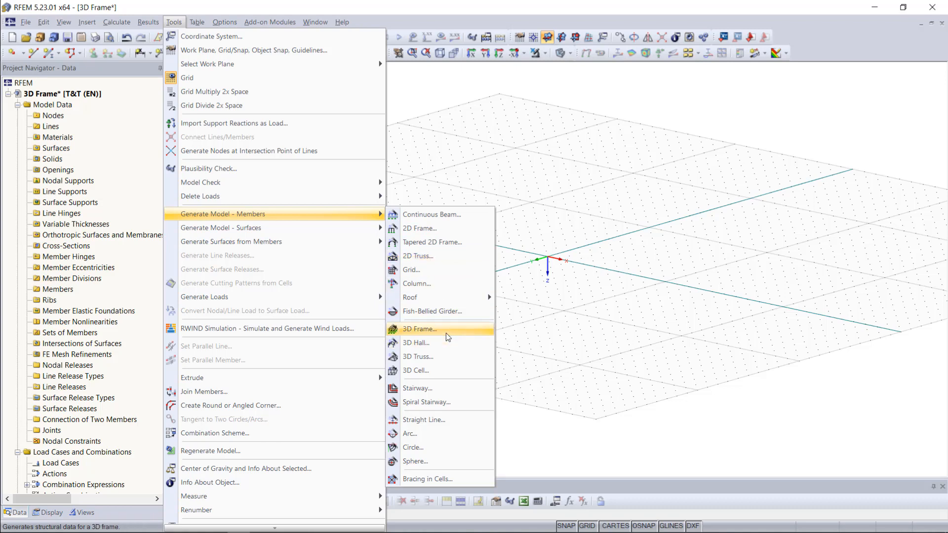
{"action": "mouse_move", "coordinate": [444, 358]}
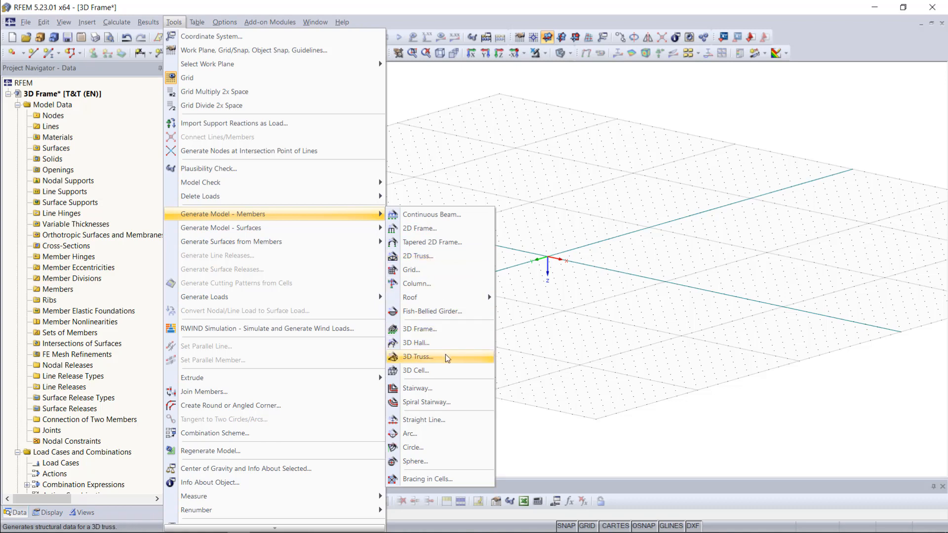
{"action": "mouse_move", "coordinate": [454, 402]}
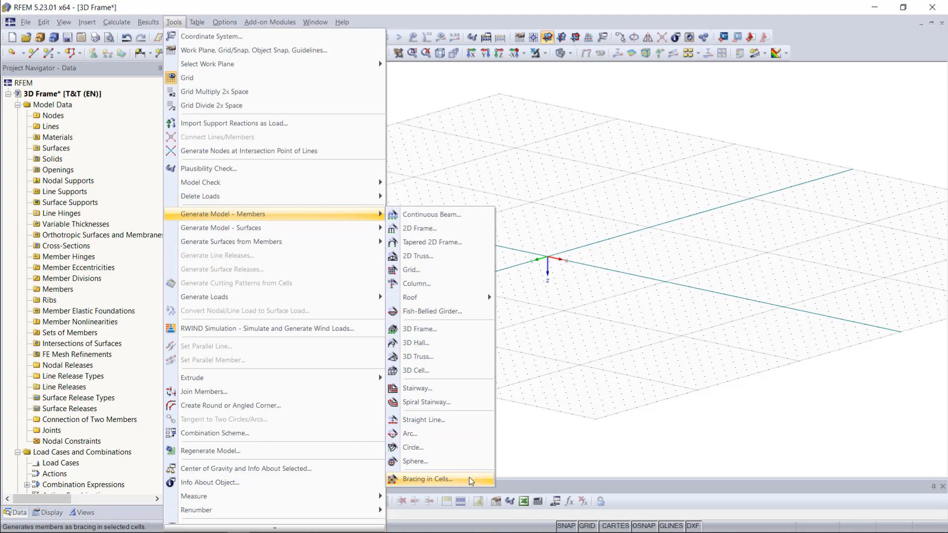
{"action": "mouse_move", "coordinate": [602, 342]}
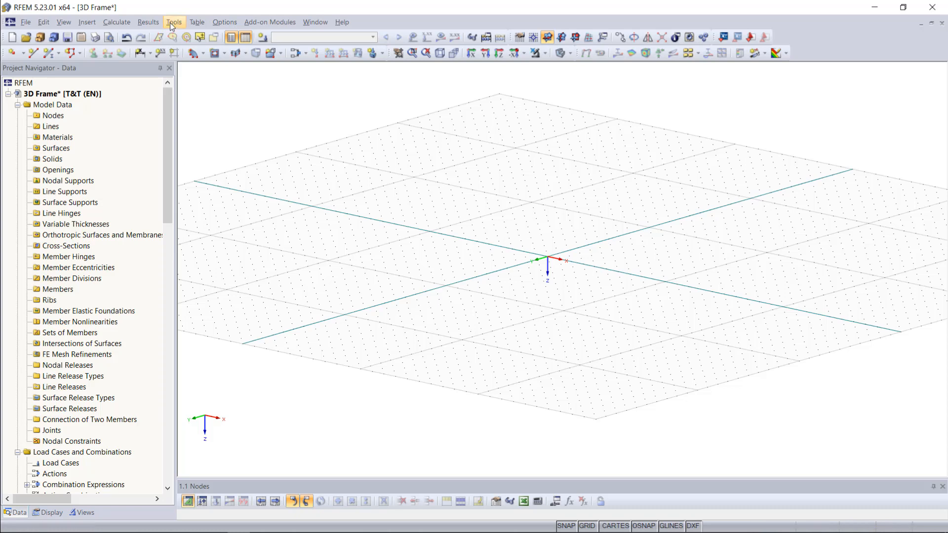
Open the 3D Frame generator from the model generation tools.
{"action": "left_click", "coordinate": [174, 22]}
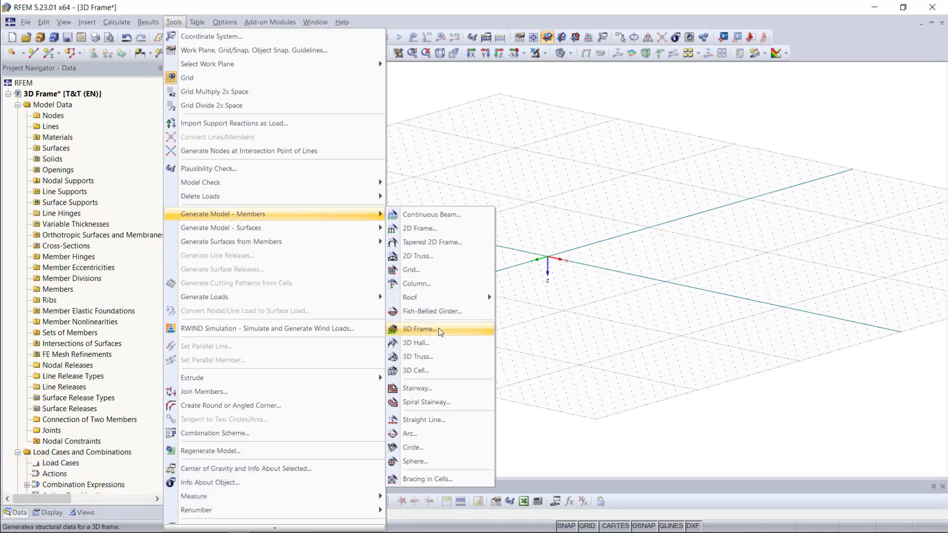
{"action": "left_click", "coordinate": [420, 329]}
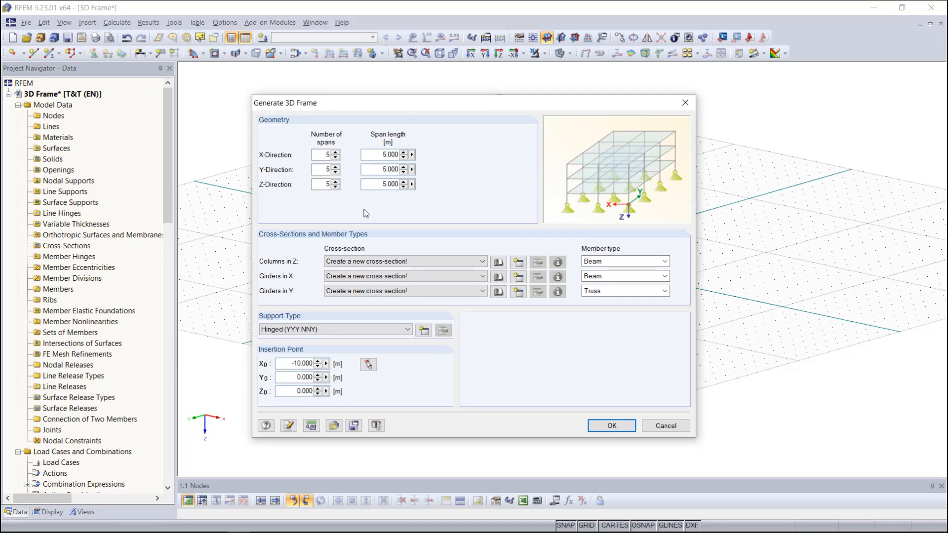
Enter 3, 2 and 1 spans with 5, 4 and 3 m span lengths.
{"action": "left_click", "coordinate": [323, 155]}
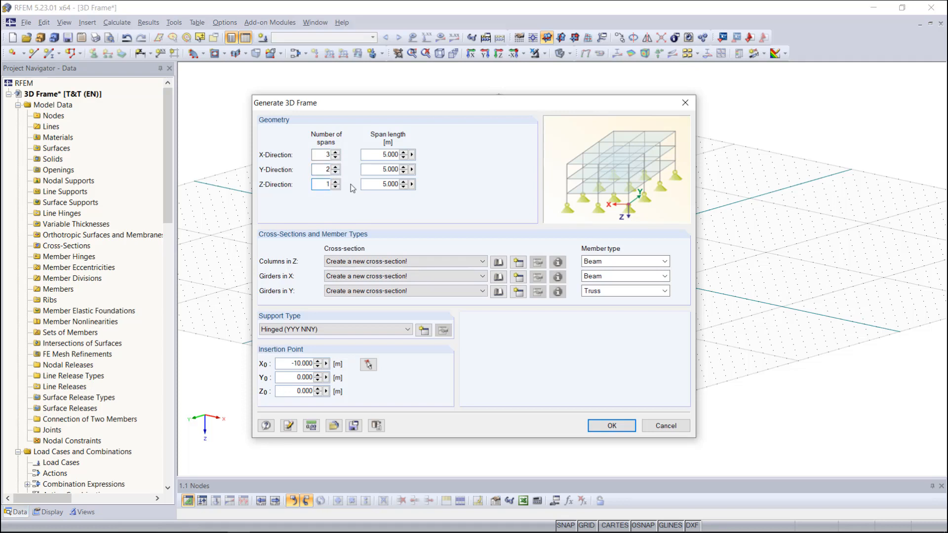
{"action": "mouse_move", "coordinate": [367, 174]}
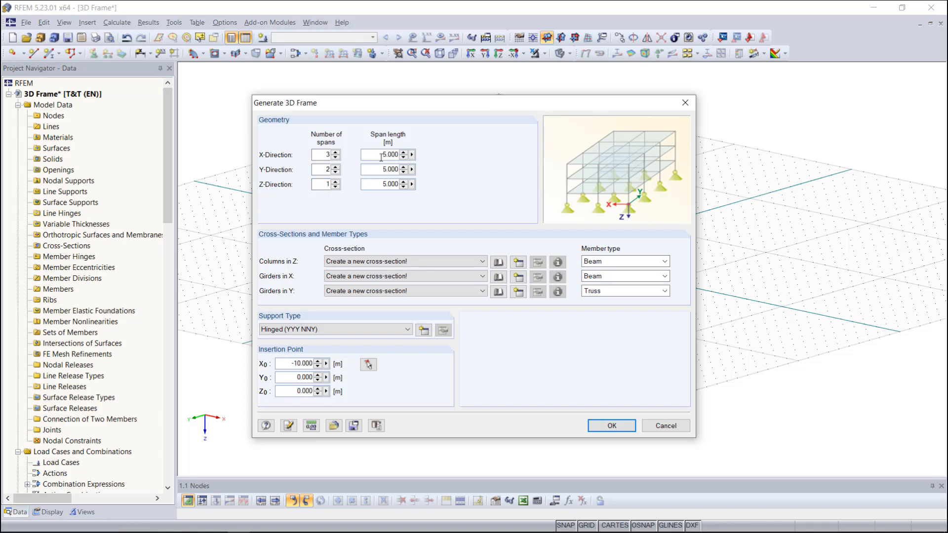
{"action": "left_click", "coordinate": [386, 169]}
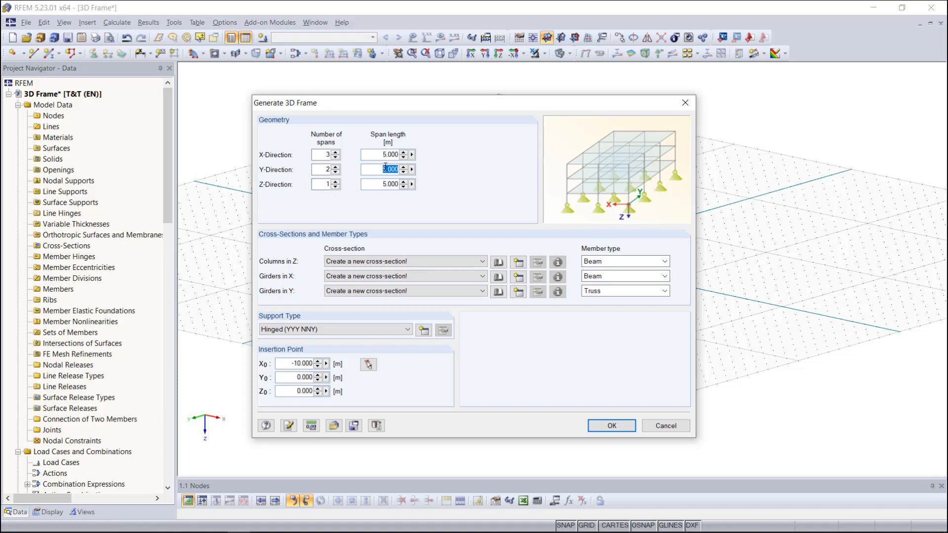
{"action": "type", "text": "4.000"}
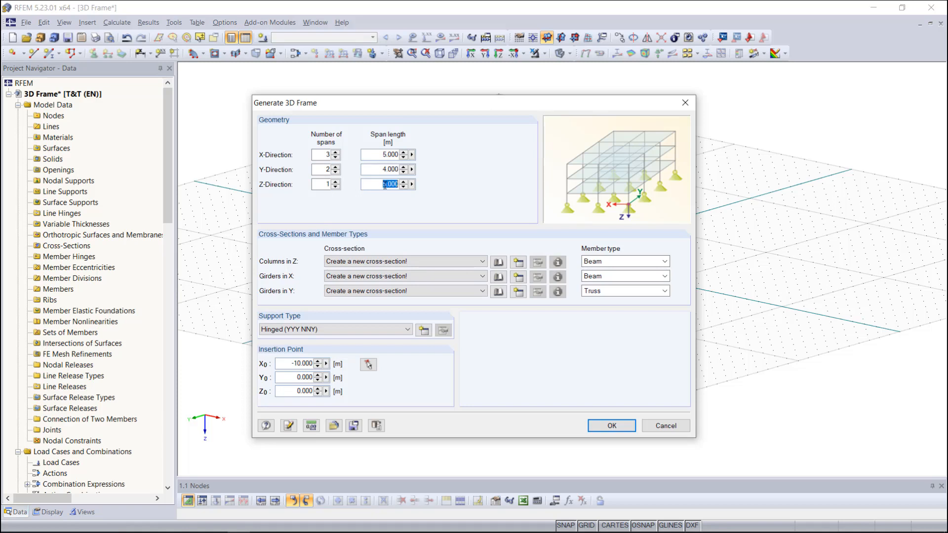
{"action": "type", "text": "3"}
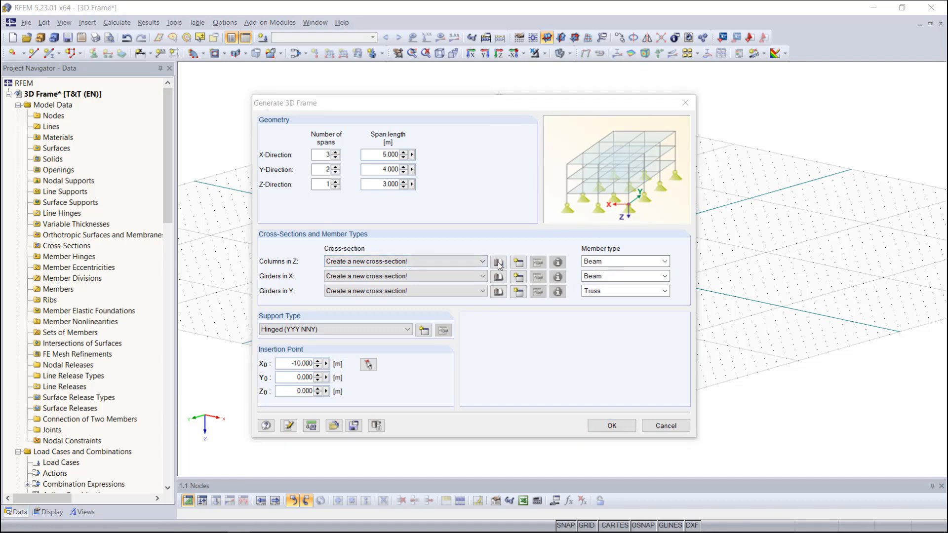
{"action": "left_click", "coordinate": [498, 262]}
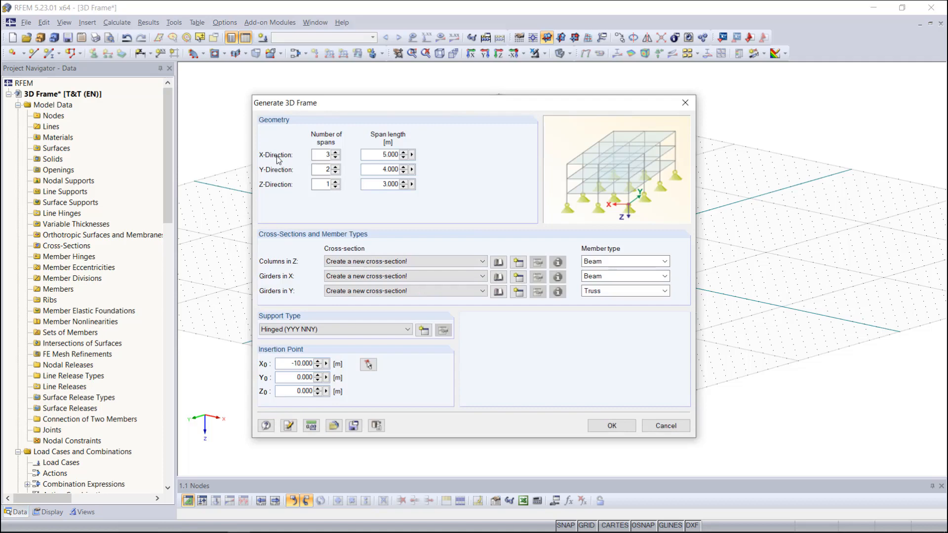
Pick IPE 300 from the IPE rolled-section table and import its material.
{"action": "left_click", "coordinate": [498, 262]}
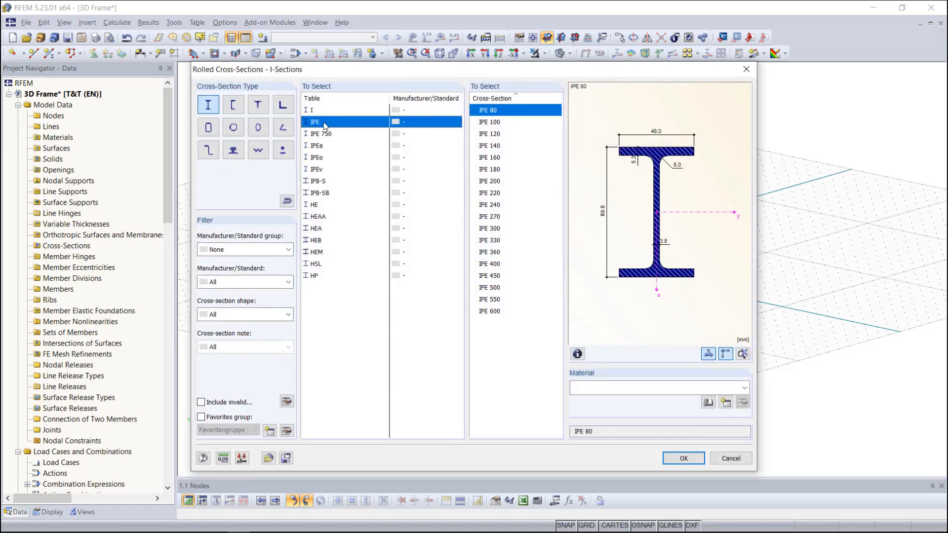
{"action": "left_click", "coordinate": [490, 229]}
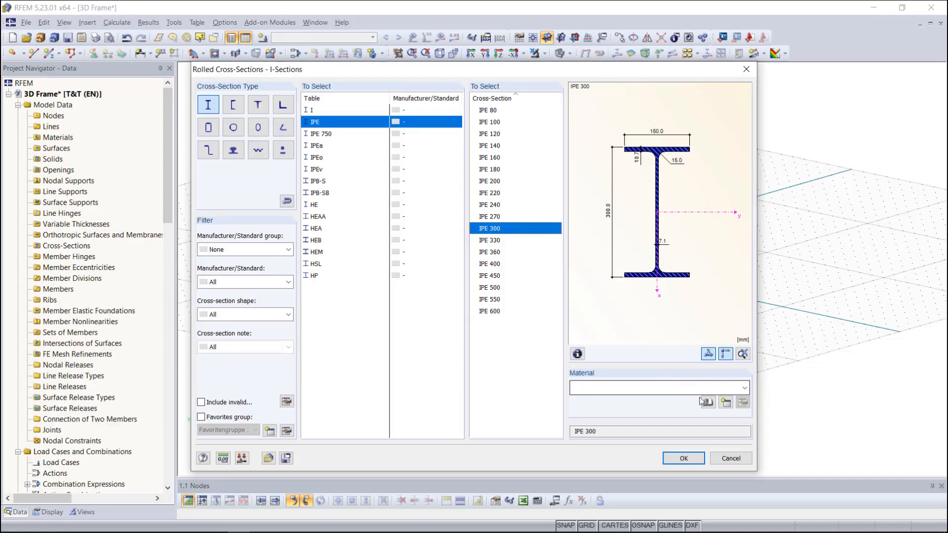
{"action": "mouse_move", "coordinate": [707, 402]}
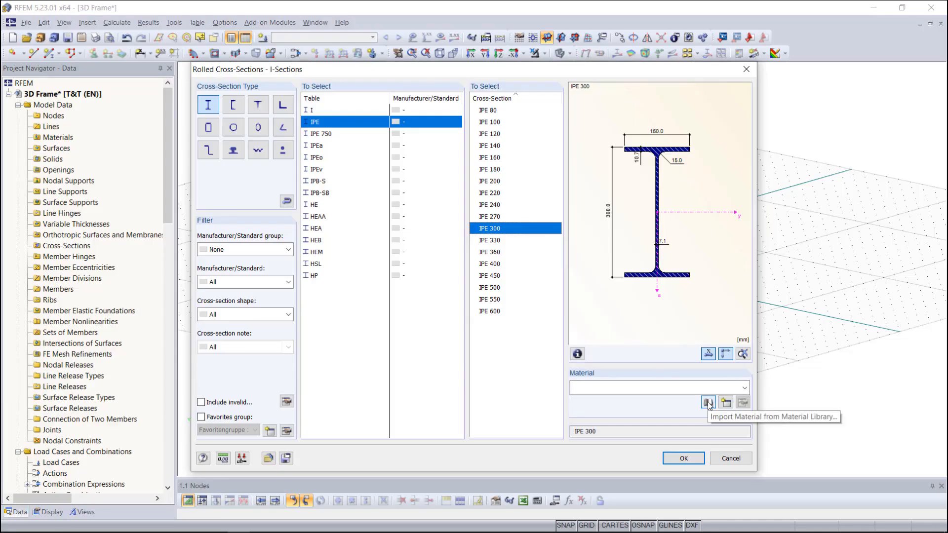
{"action": "mouse_move", "coordinate": [708, 403]}
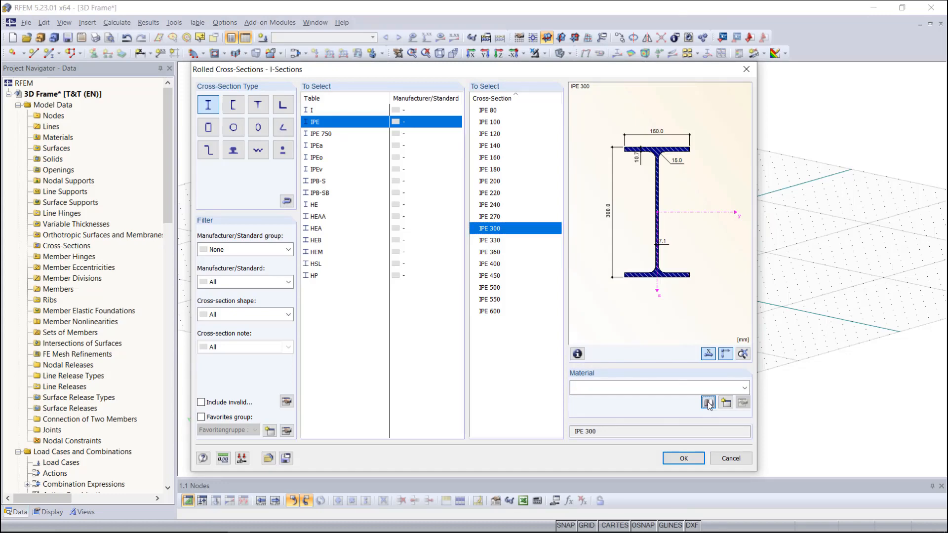
{"action": "left_click", "coordinate": [708, 402]}
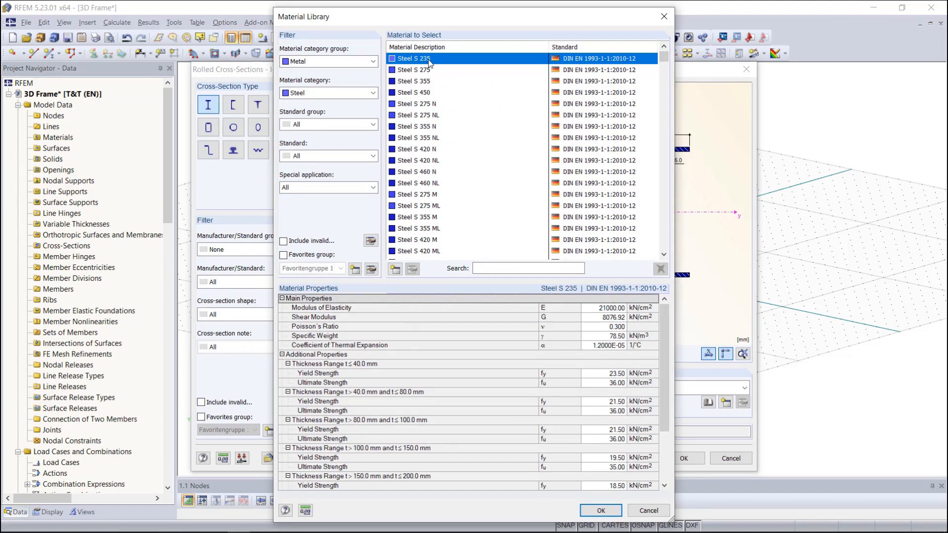
{"action": "mouse_move", "coordinate": [543, 368]}
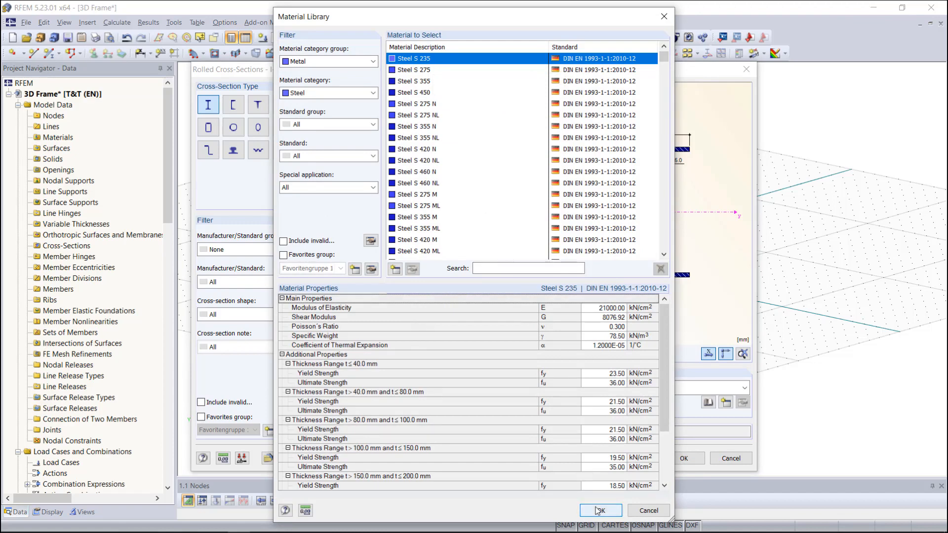
Confirm Steel S 235 and the IPE 300 section as cross-section 1.
{"action": "left_click", "coordinate": [602, 510]}
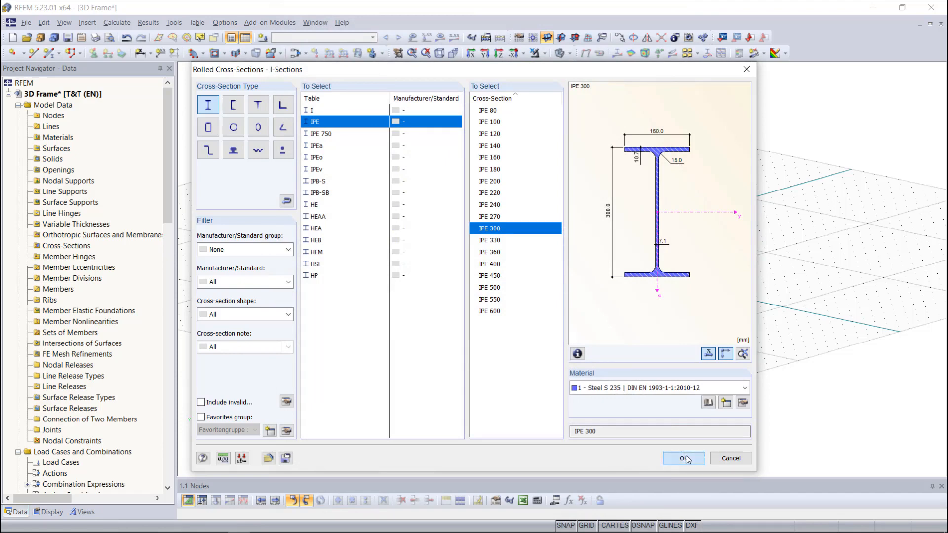
{"action": "left_click", "coordinate": [684, 458]}
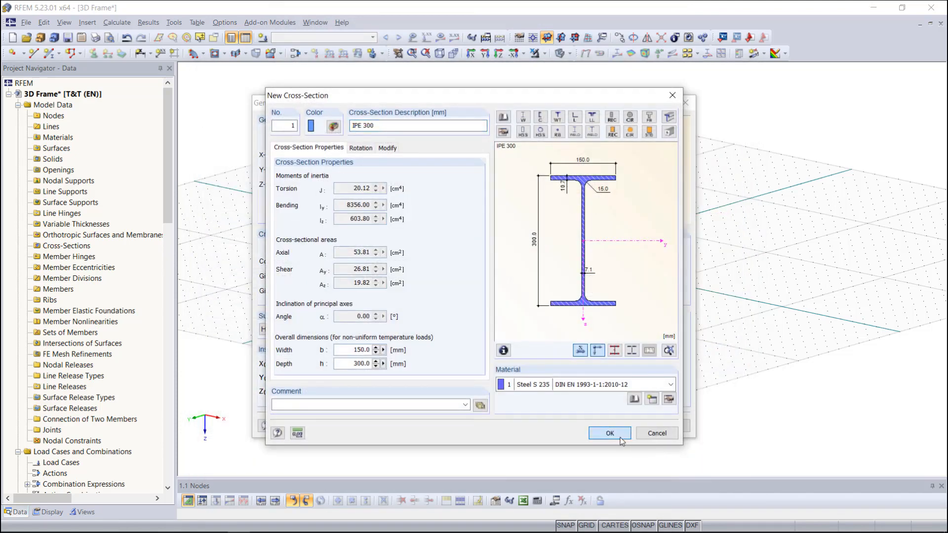
{"action": "left_click", "coordinate": [610, 433]}
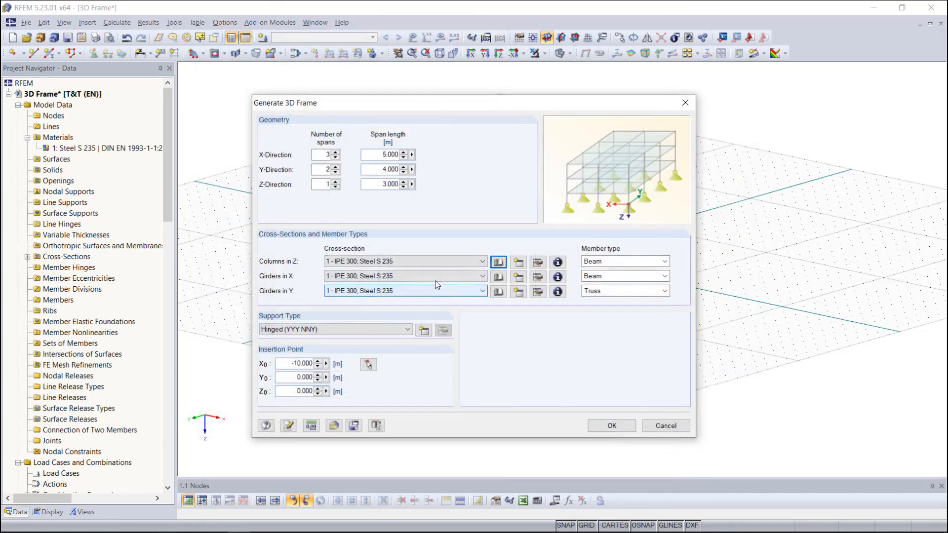
Start a new cross-section definition for the X-direction girders.
{"action": "left_click", "coordinate": [406, 276]}
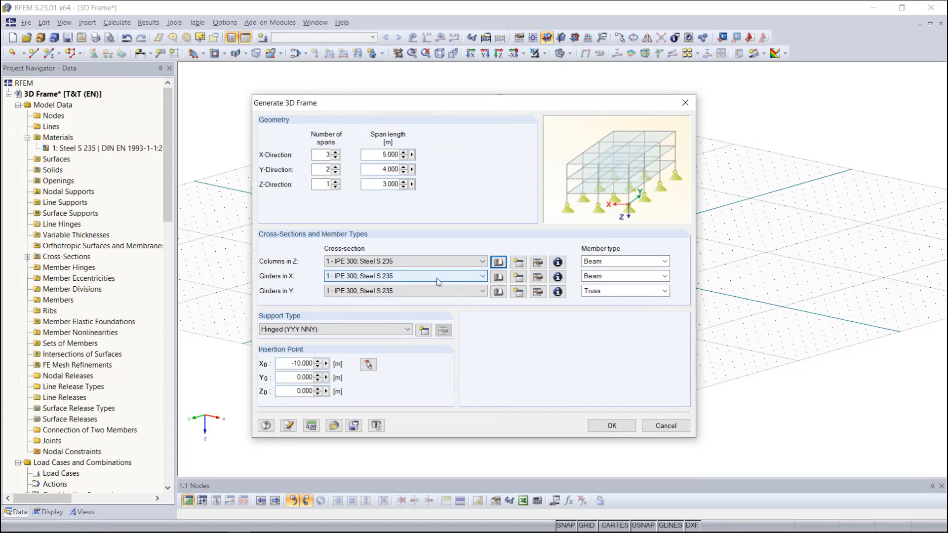
{"action": "mouse_move", "coordinate": [440, 295]}
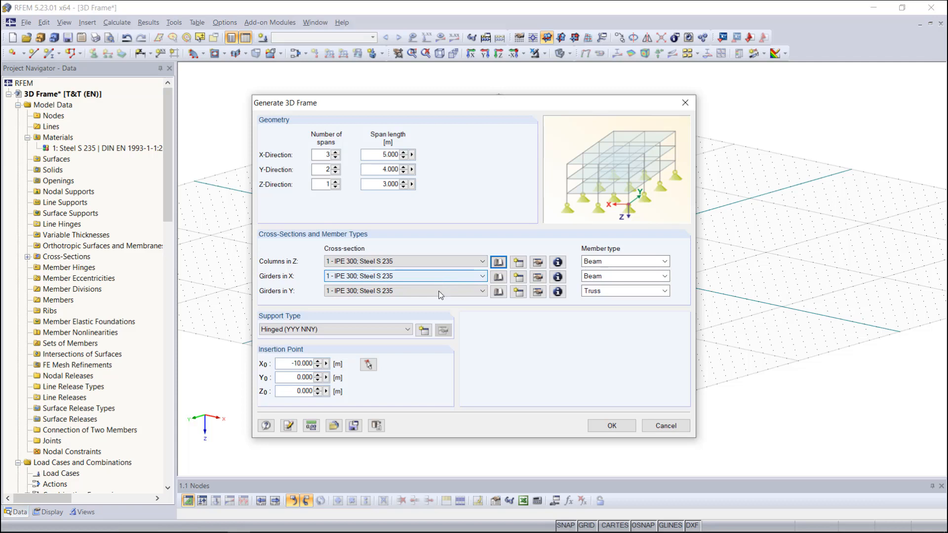
{"action": "mouse_move", "coordinate": [441, 282]}
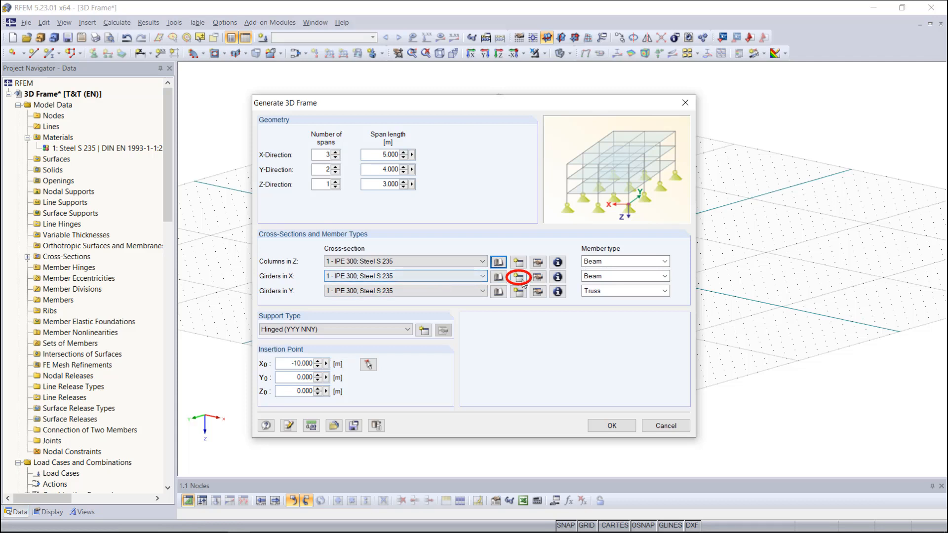
{"action": "left_click", "coordinate": [518, 277]}
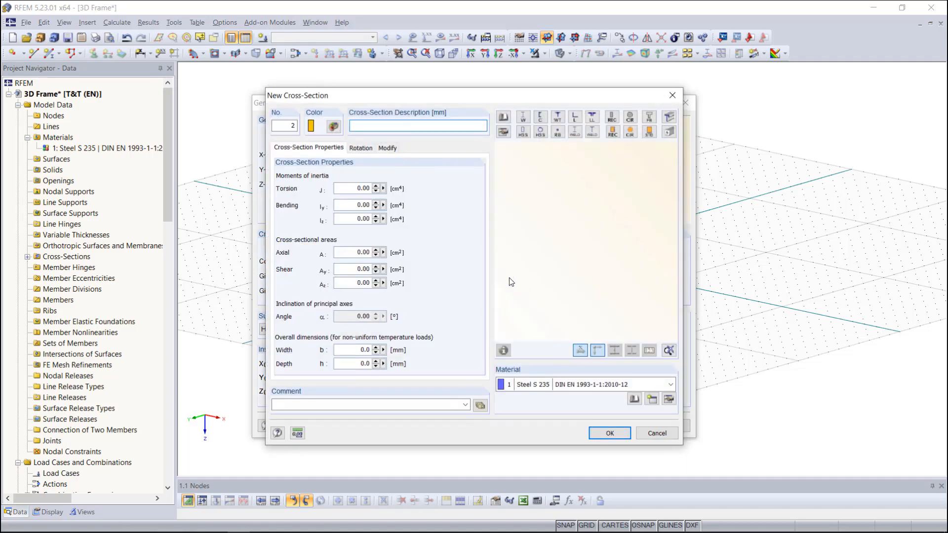
Describe the new girder section as IPE 240 and confirm it.
{"action": "left_click", "coordinate": [417, 125]}
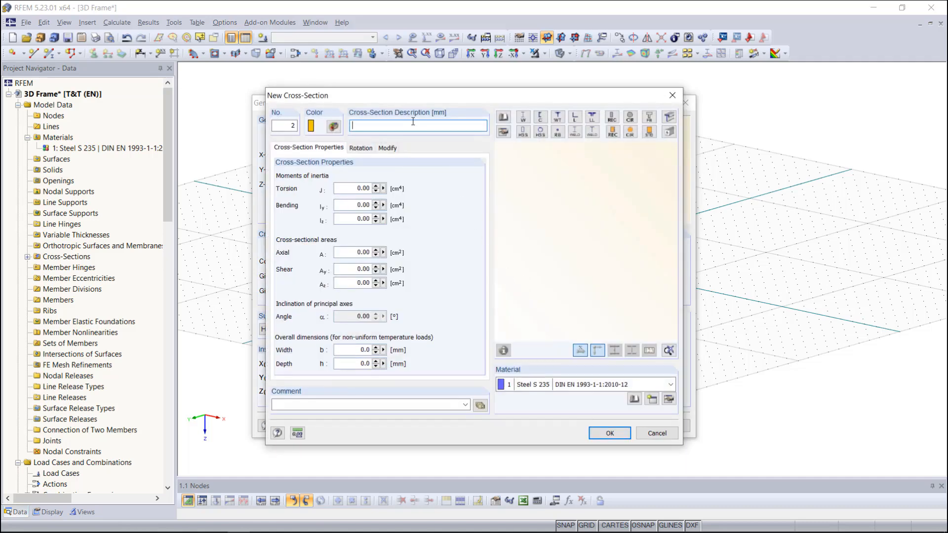
{"action": "type", "text": "I"}
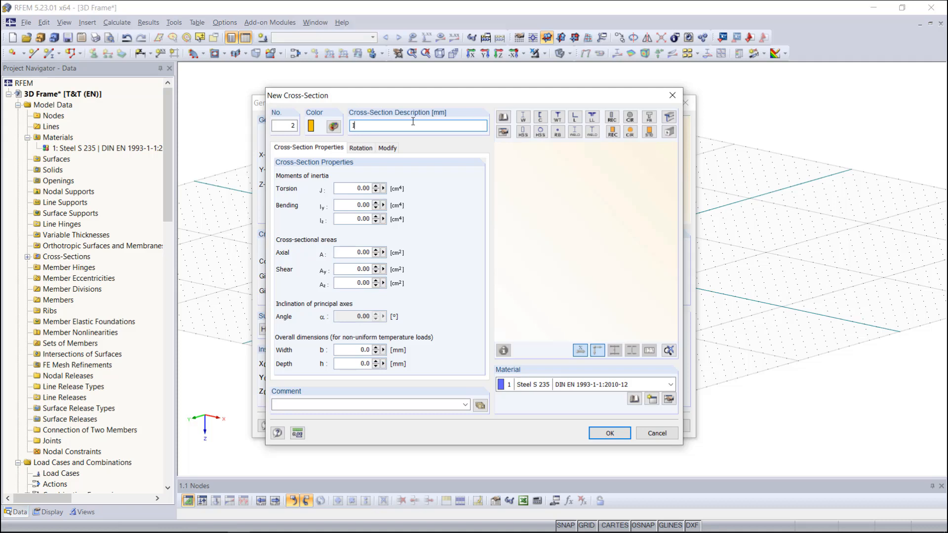
{"action": "type", "text": "IPE 240"}
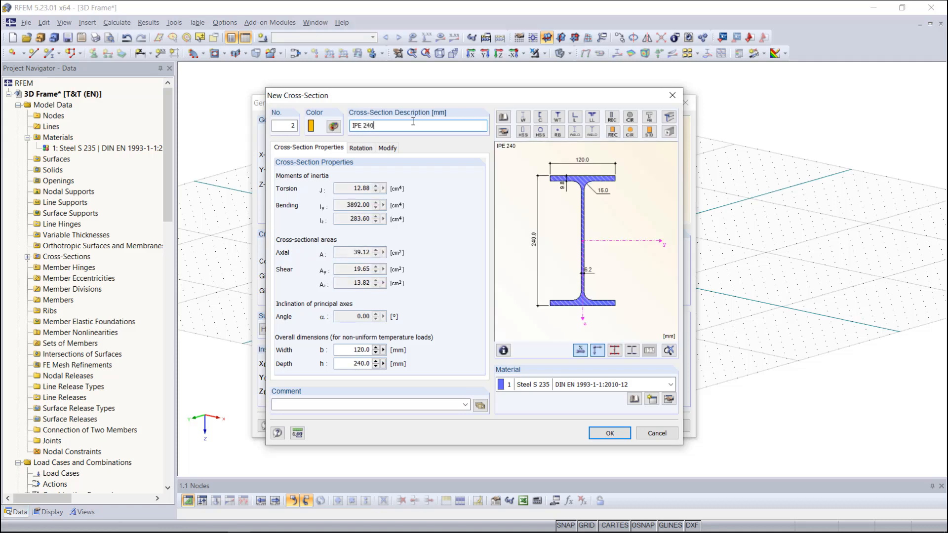
{"action": "mouse_move", "coordinate": [451, 226]}
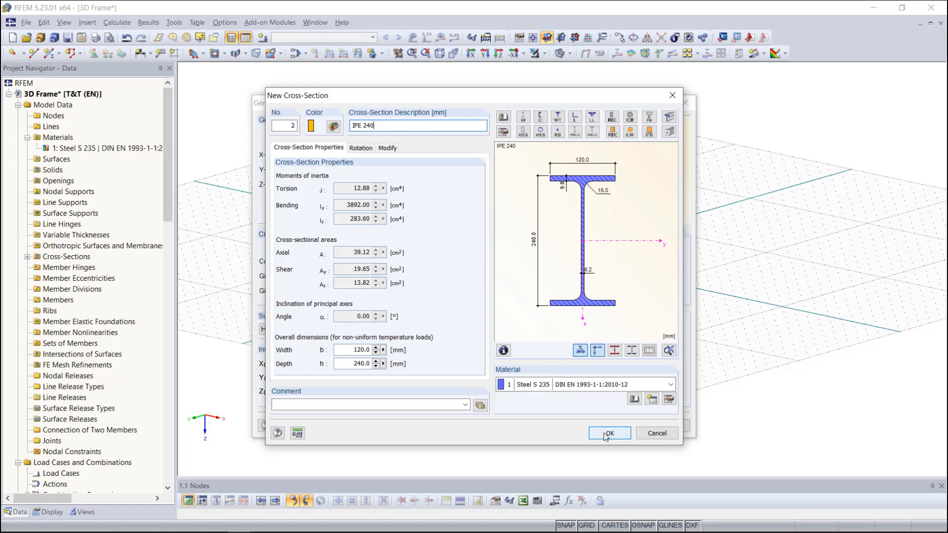
{"action": "left_click", "coordinate": [609, 434]}
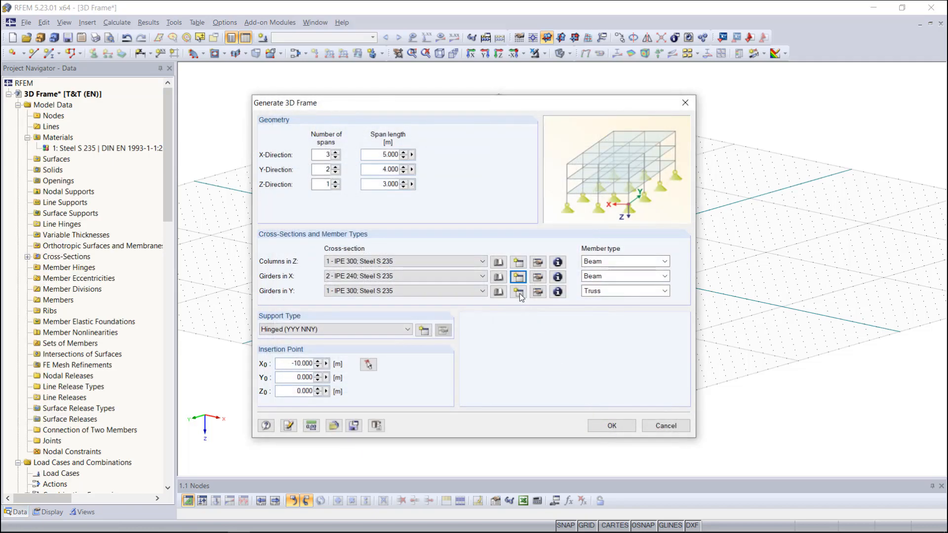
{"action": "mouse_move", "coordinate": [518, 291]}
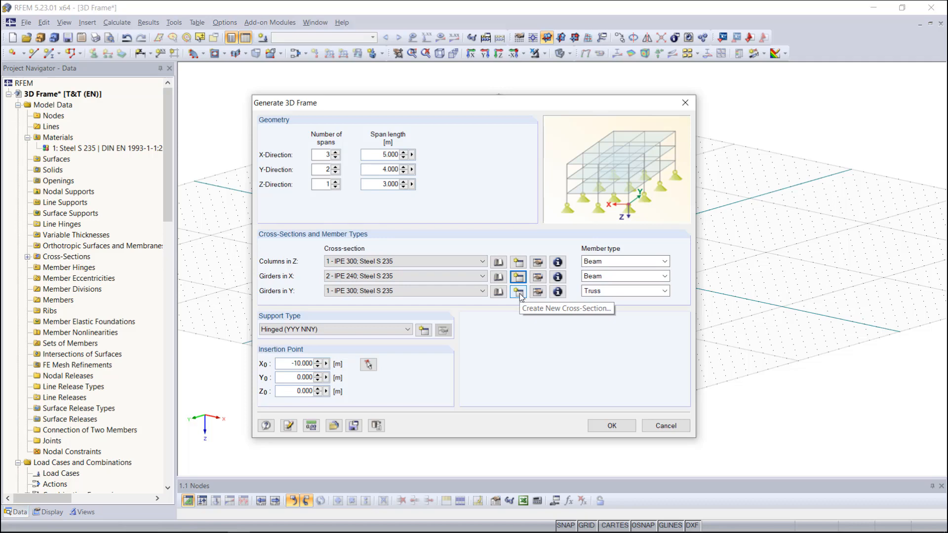
Create cross-section 3 described as HEA 120 for the Y girders.
{"action": "left_click", "coordinate": [518, 291]}
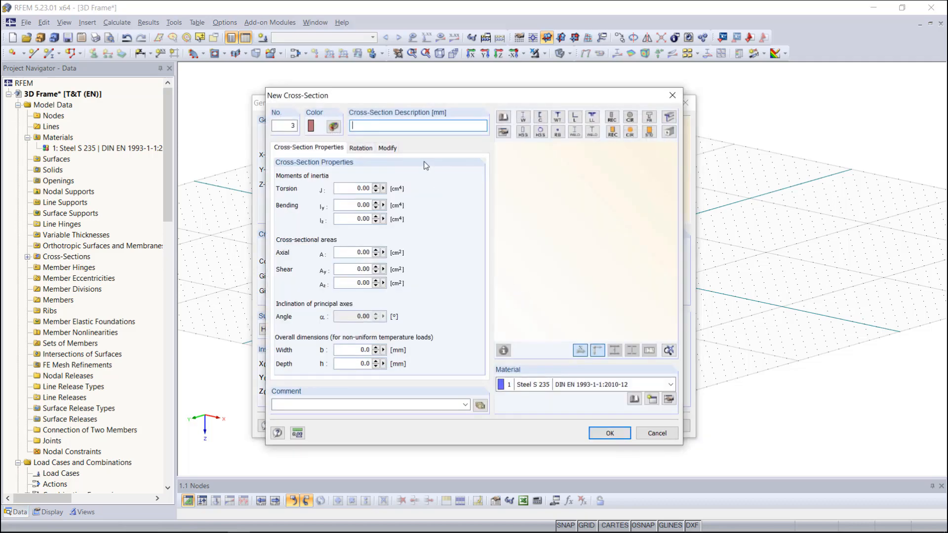
{"action": "type", "text": "HEA 120"}
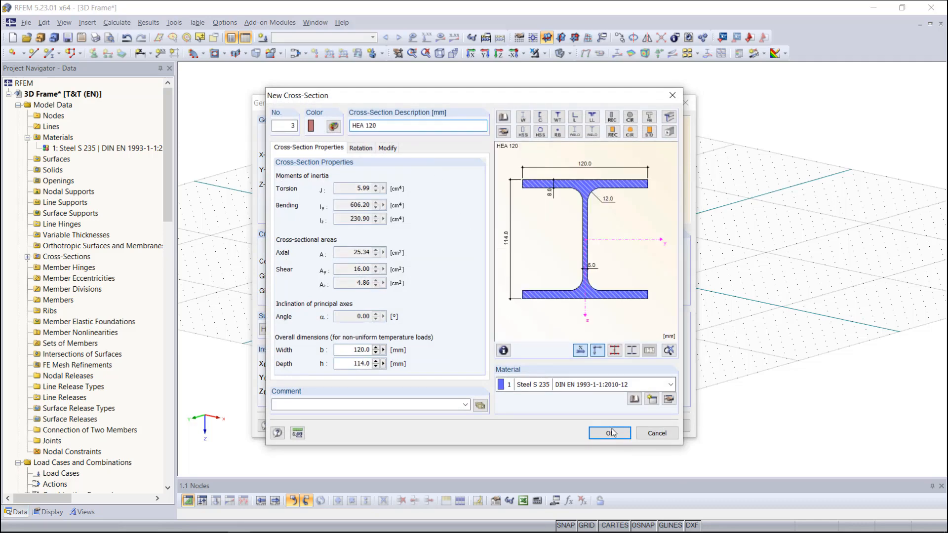
{"action": "left_click", "coordinate": [610, 433]}
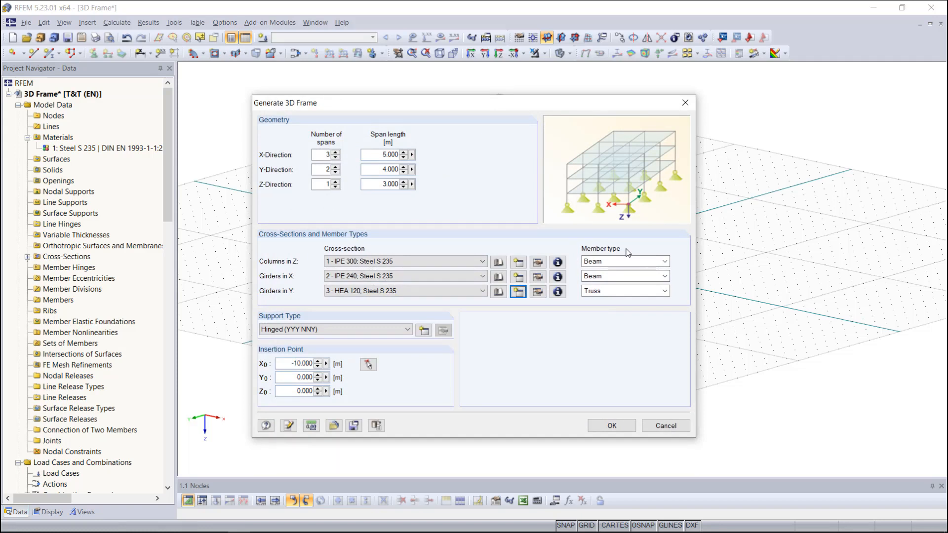
Set member type, hinged supports and insertion point X0 = -5 m, then generate the frame.
{"action": "left_click", "coordinate": [665, 261]}
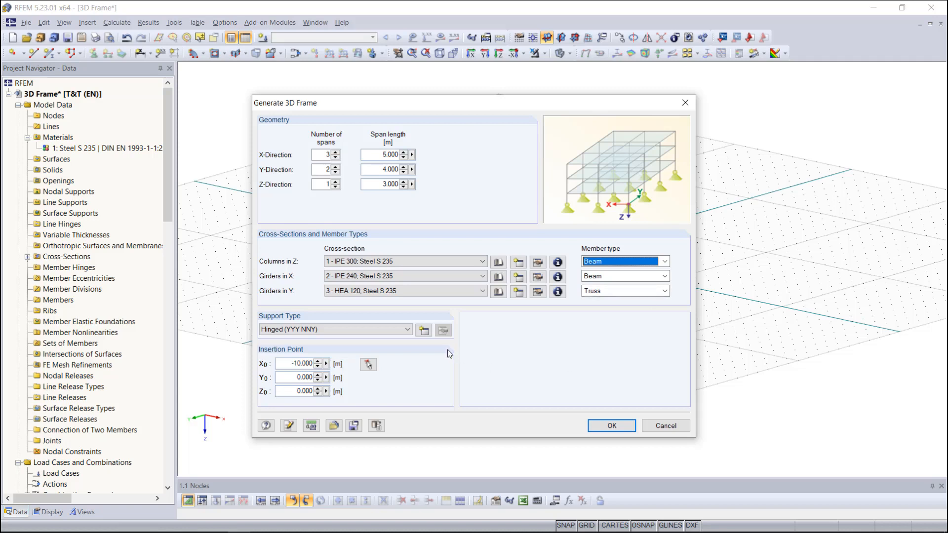
{"action": "mouse_move", "coordinate": [438, 350]}
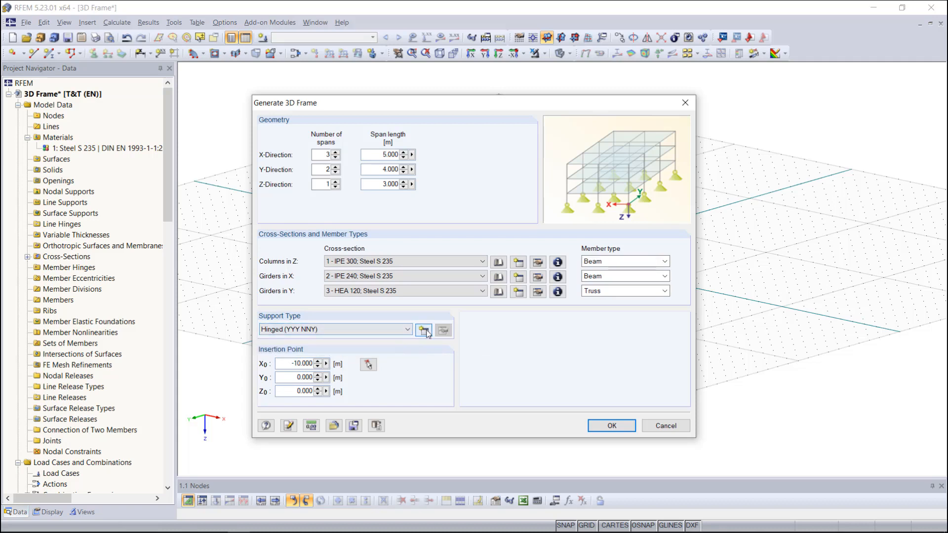
{"action": "left_click", "coordinate": [424, 330]}
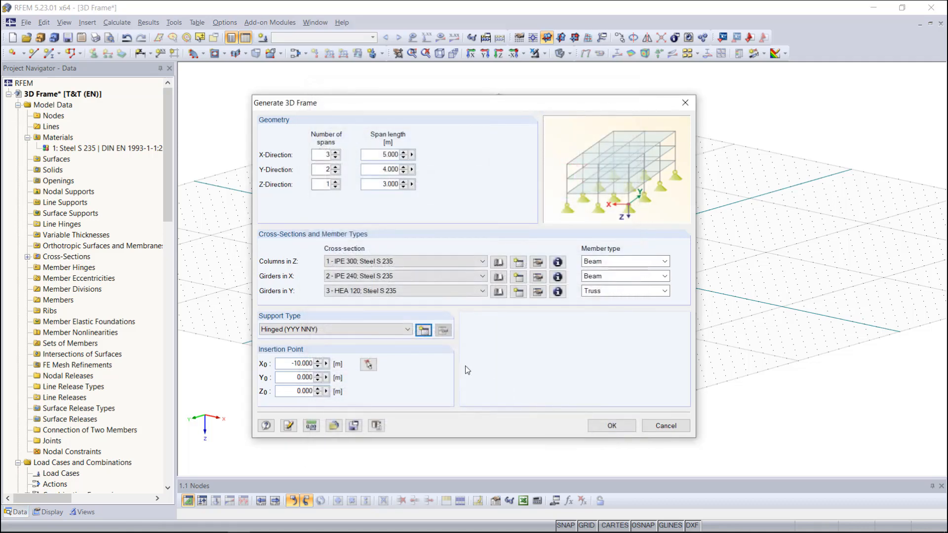
{"action": "mouse_move", "coordinate": [442, 370]}
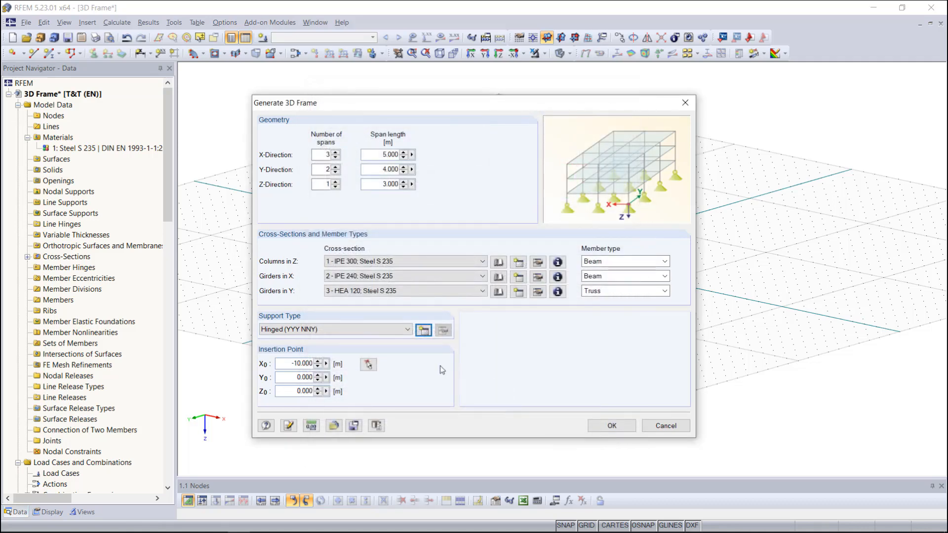
{"action": "mouse_move", "coordinate": [368, 365]}
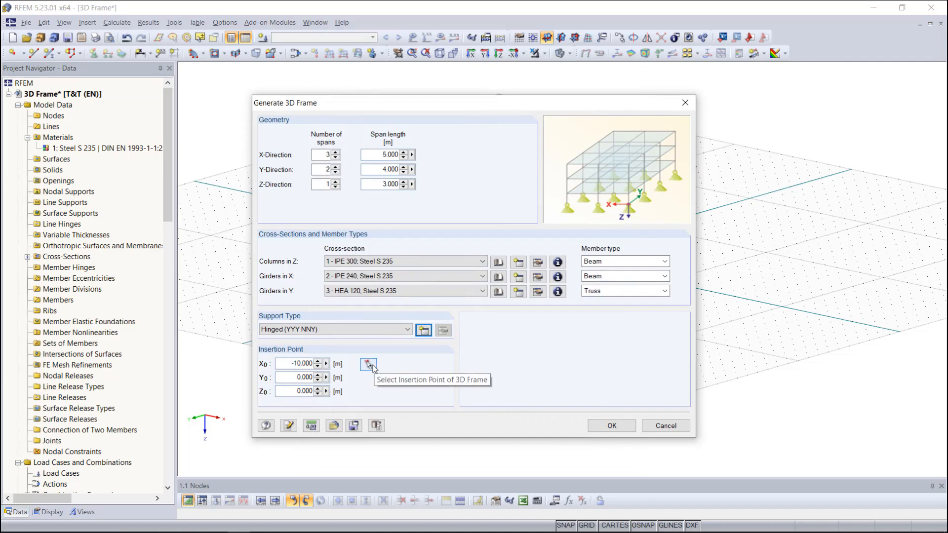
{"action": "left_click", "coordinate": [368, 364]}
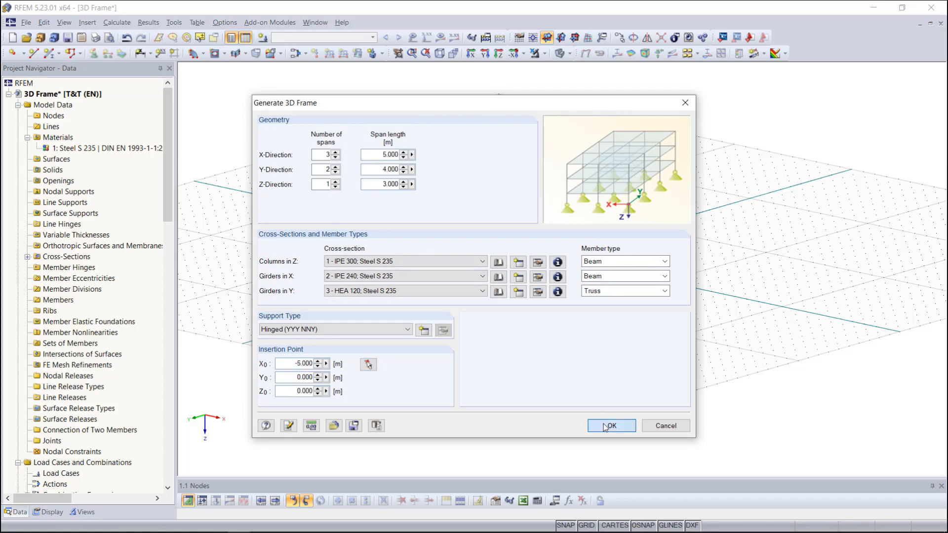
{"action": "left_click", "coordinate": [611, 426]}
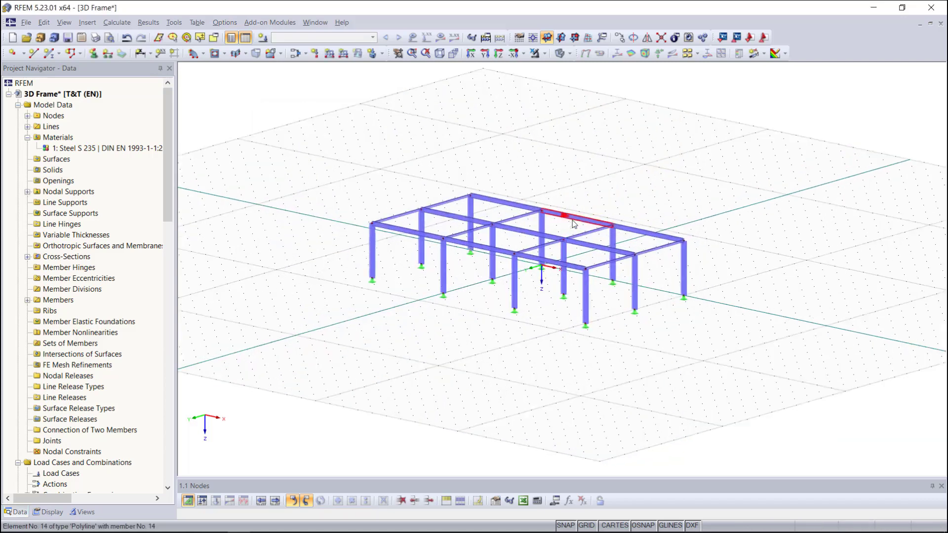
Colour members by cross-section and open the Bracing in Cells generator.
{"action": "left_click", "coordinate": [48, 512]}
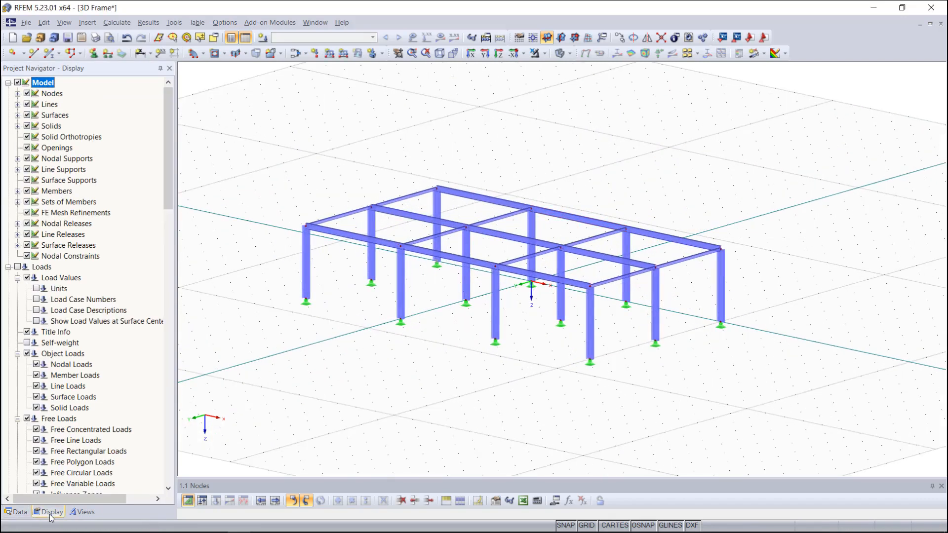
{"action": "scroll", "scroll_direction": "down", "scroll_amount": 3}
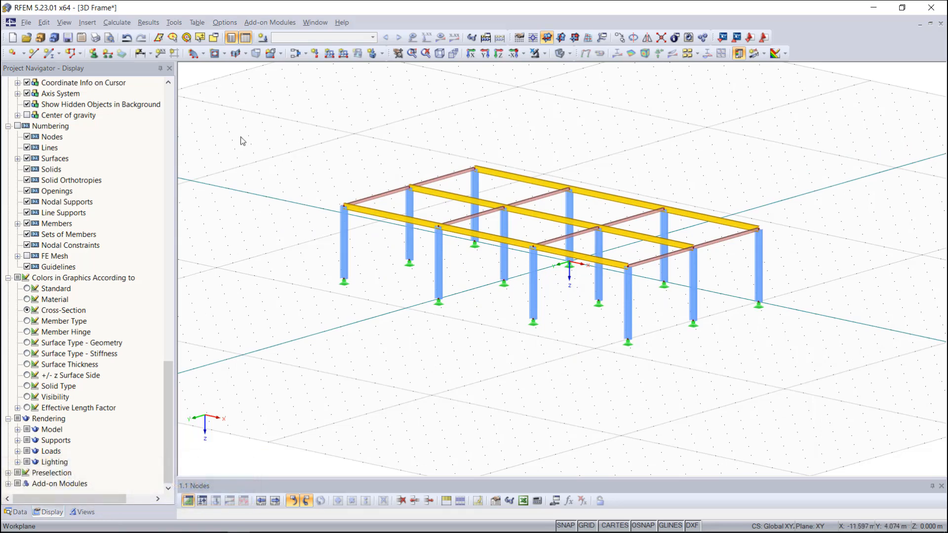
{"action": "left_click", "coordinate": [174, 23]}
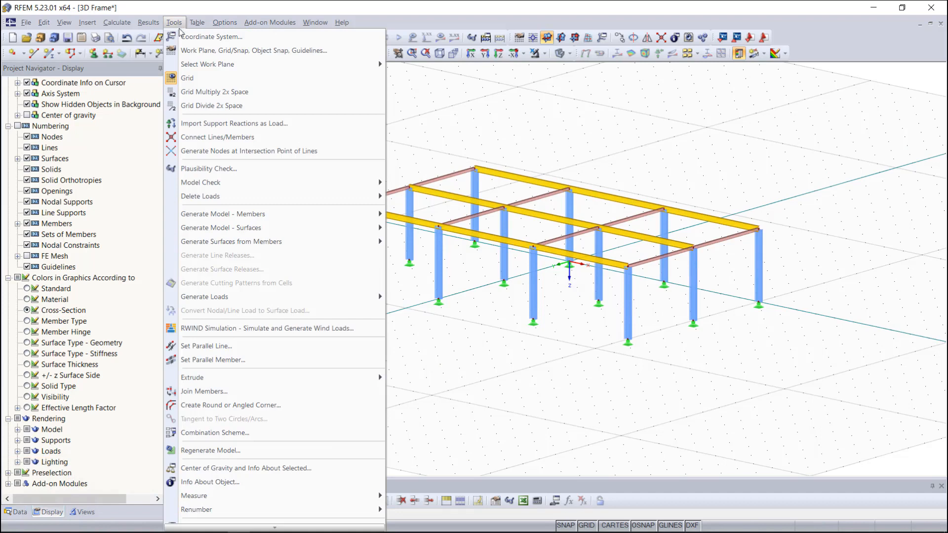
{"action": "left_click", "coordinate": [223, 213]}
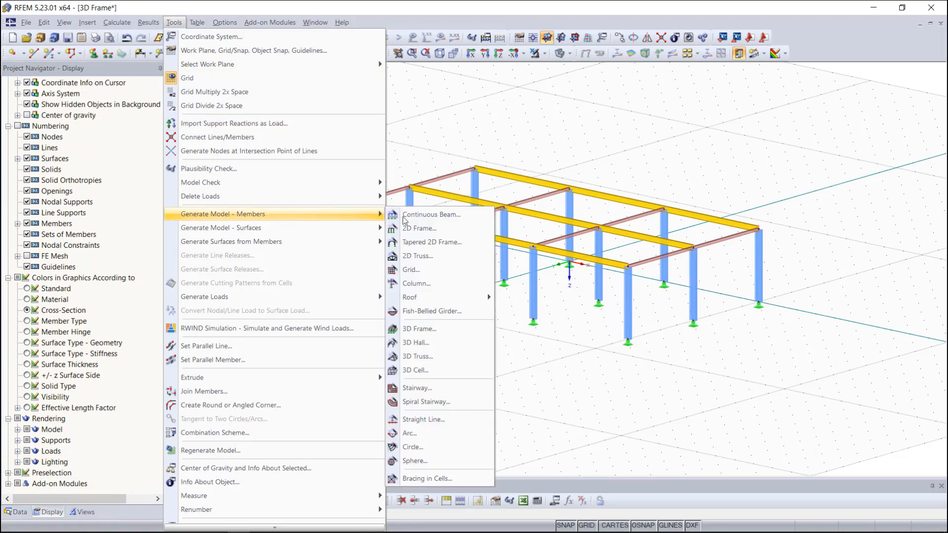
{"action": "mouse_move", "coordinate": [450, 479]}
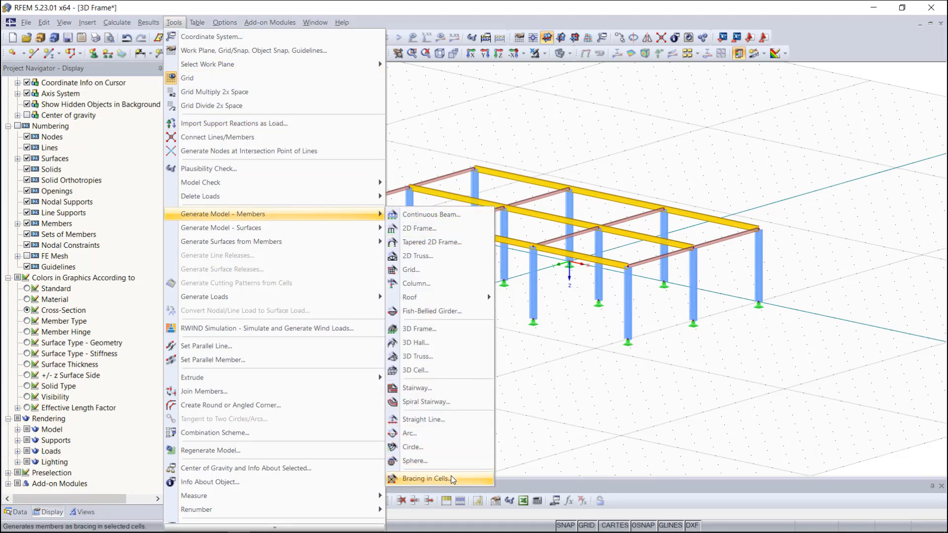
{"action": "left_click", "coordinate": [425, 479]}
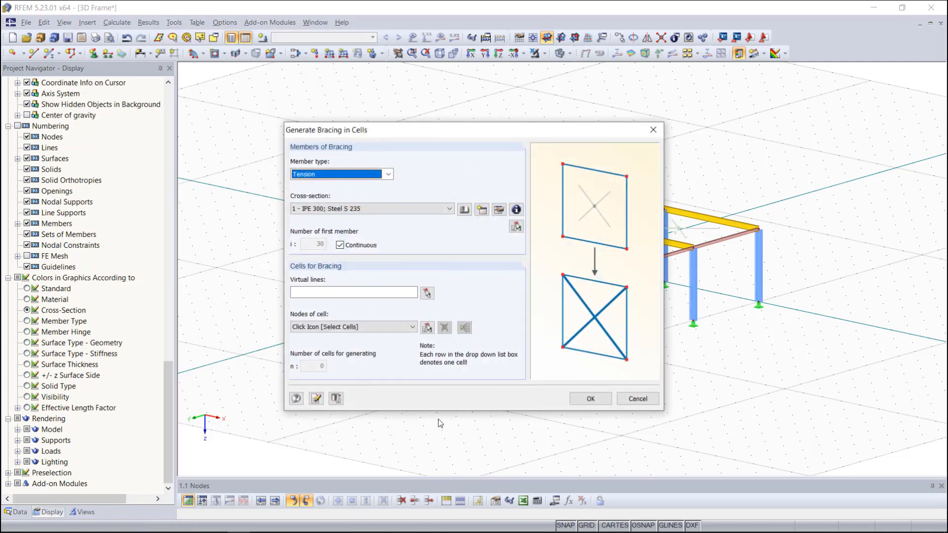
{"action": "mouse_move", "coordinate": [491, 132]}
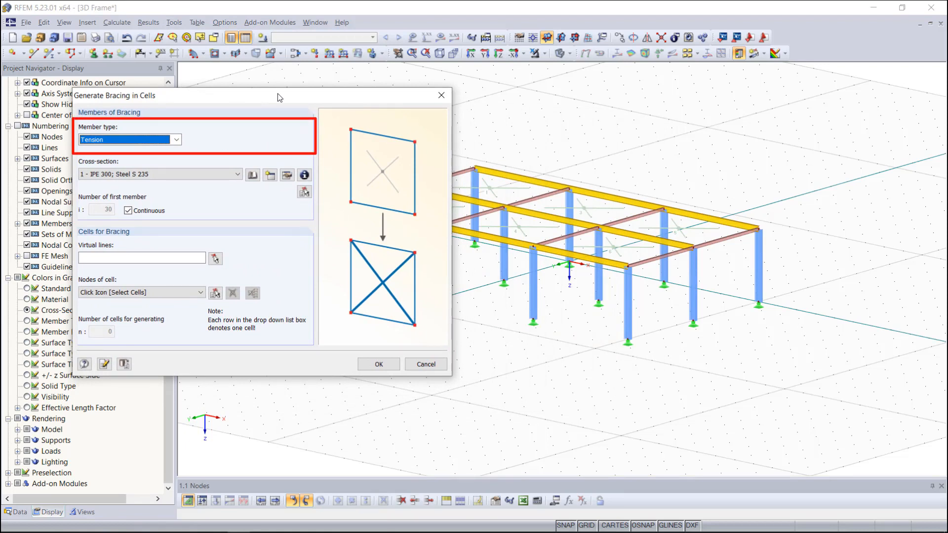
{"action": "mouse_move", "coordinate": [269, 175]}
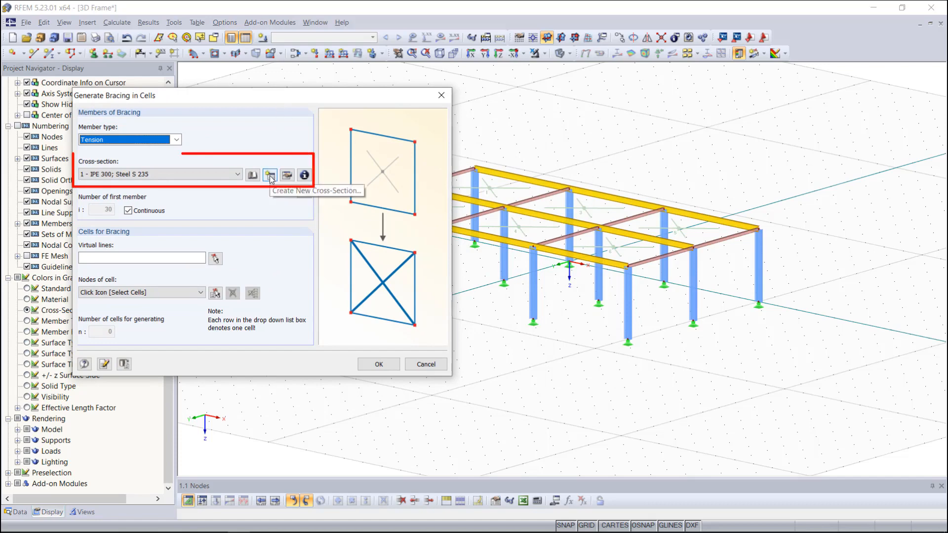
Create new cross-section 4, RD 20 in Steel S 235, for the tension bracing.
{"action": "left_click", "coordinate": [270, 174]}
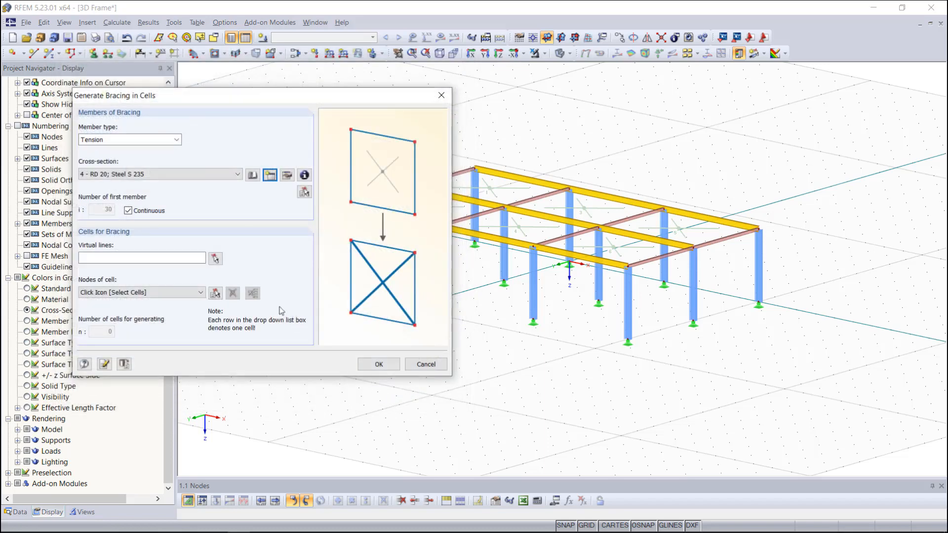
{"action": "mouse_move", "coordinate": [228, 267]}
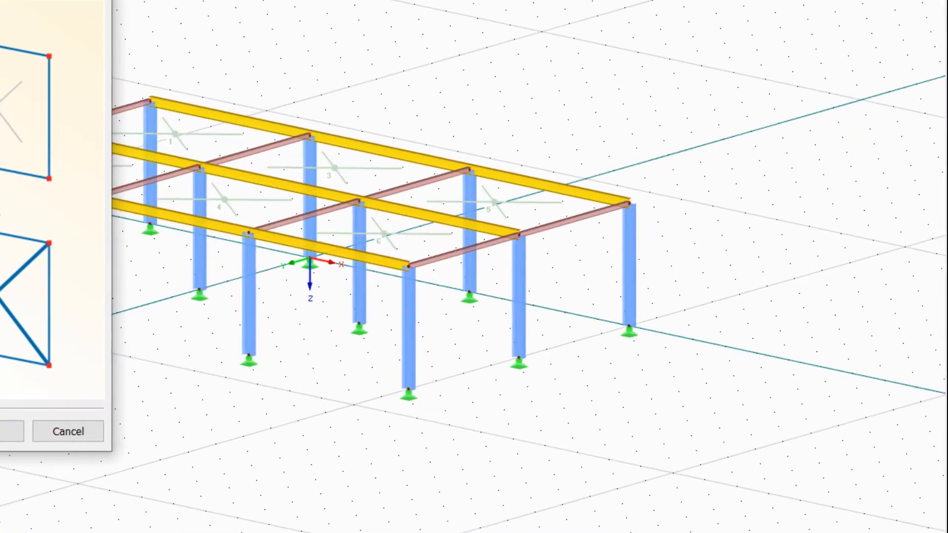
{"action": "mouse_move", "coordinate": [412, 241]}
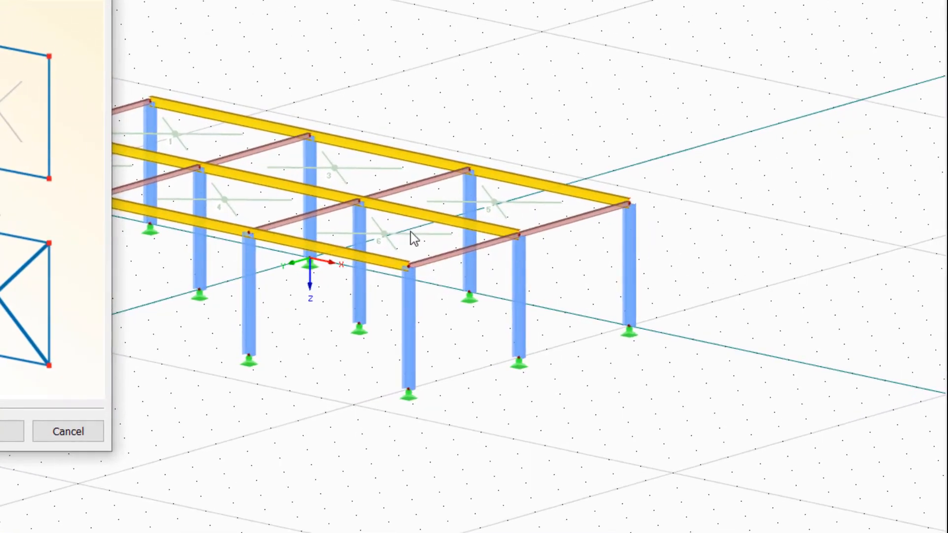
{"action": "mouse_move", "coordinate": [384, 202]}
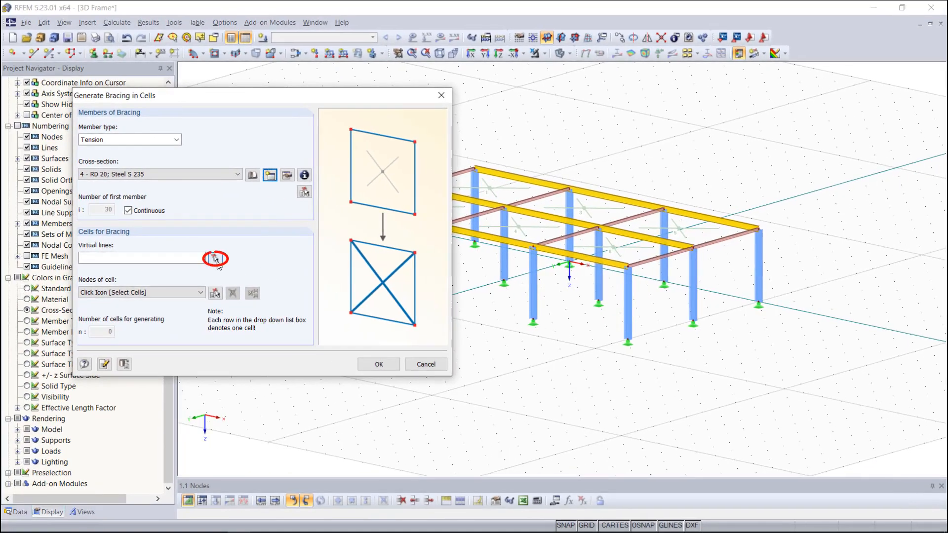
Pick virtual edges 11 and 12, select cells 1, 3 and 7, and generate RD 20 bracing.
{"action": "left_click", "coordinate": [214, 258]}
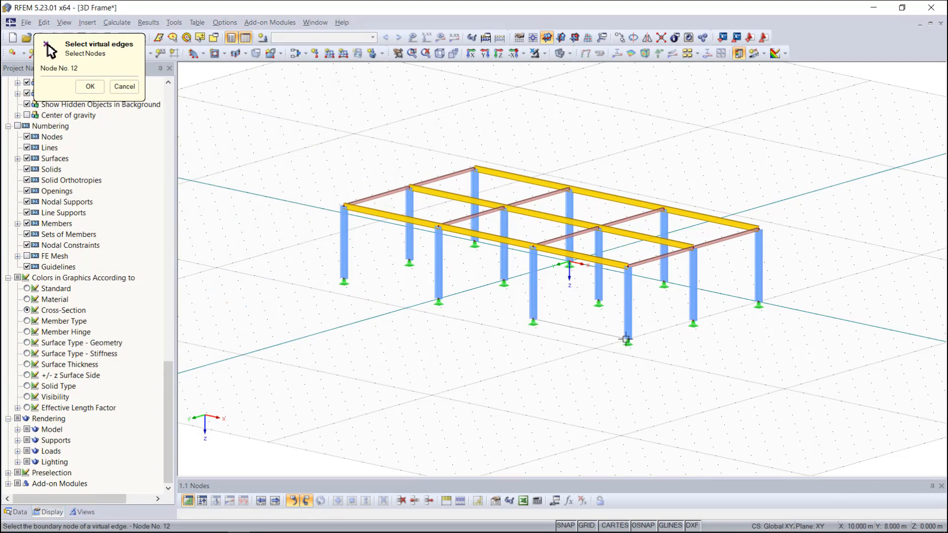
{"action": "left_click", "coordinate": [90, 87]}
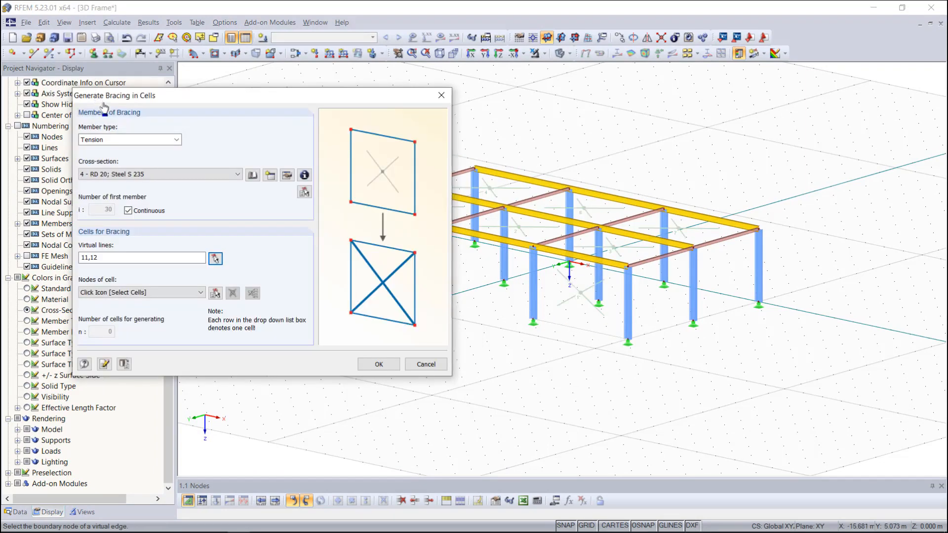
{"action": "left_click", "coordinate": [216, 293]}
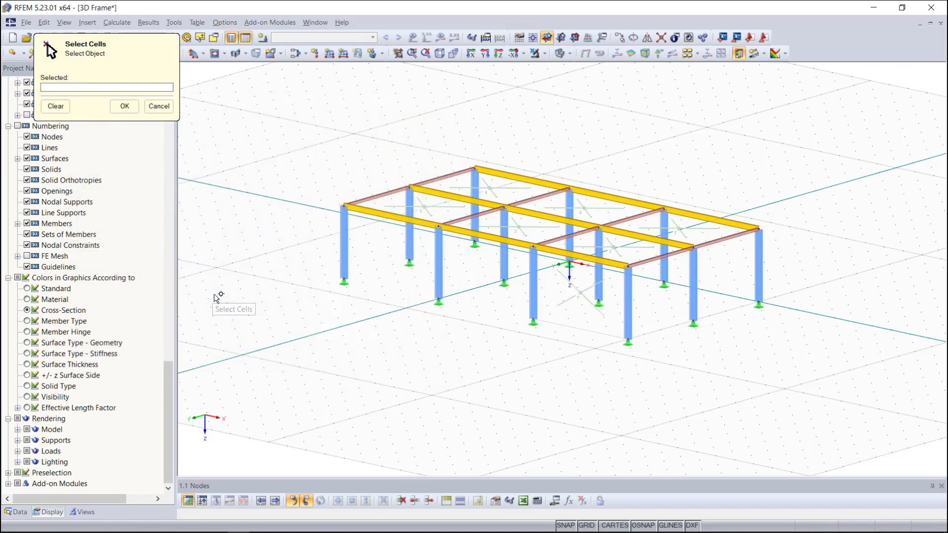
{"action": "left_click", "coordinate": [618, 248]}
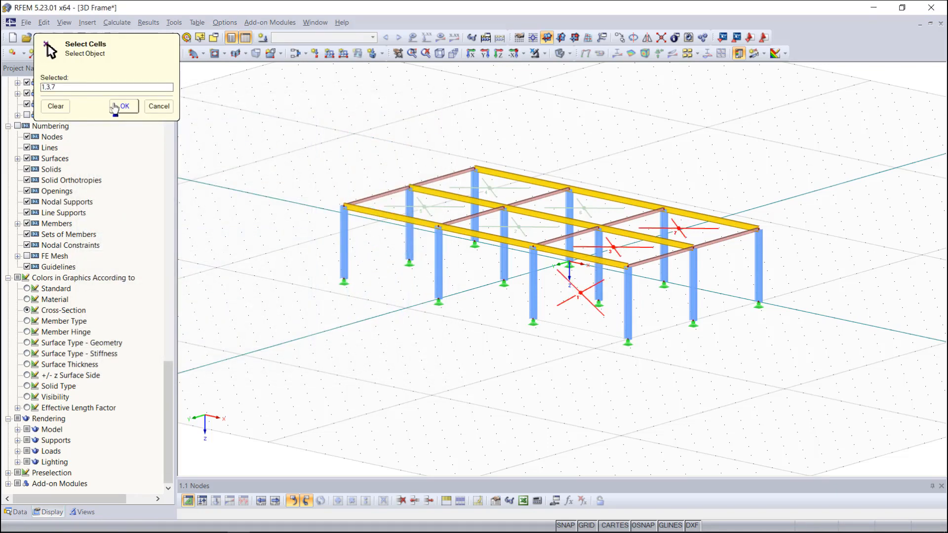
{"action": "left_click", "coordinate": [125, 107]}
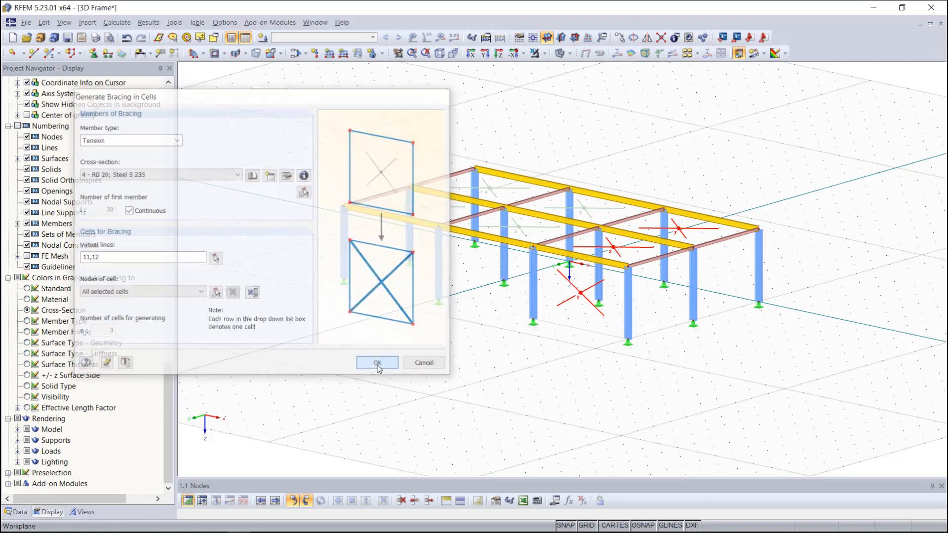
{"action": "left_click", "coordinate": [378, 363]}
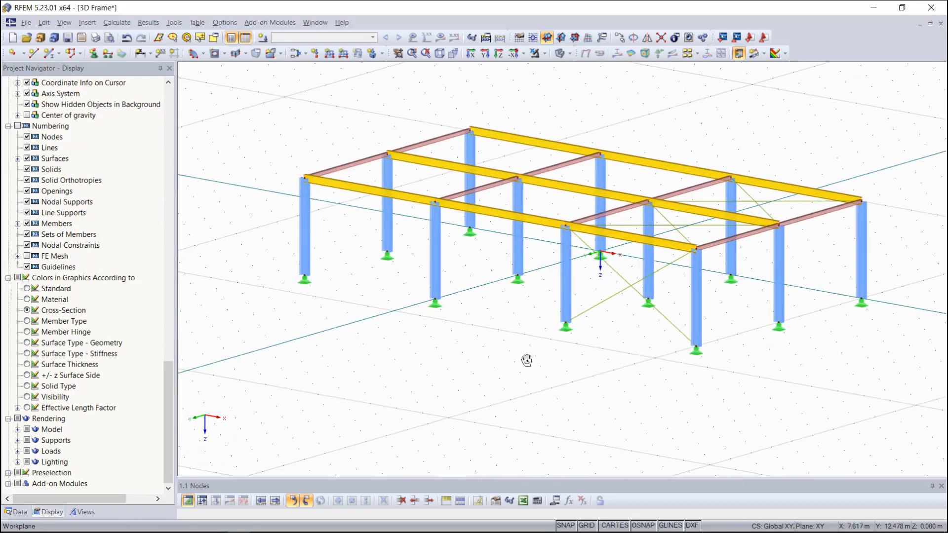
{"action": "mouse_move", "coordinate": [495, 357]}
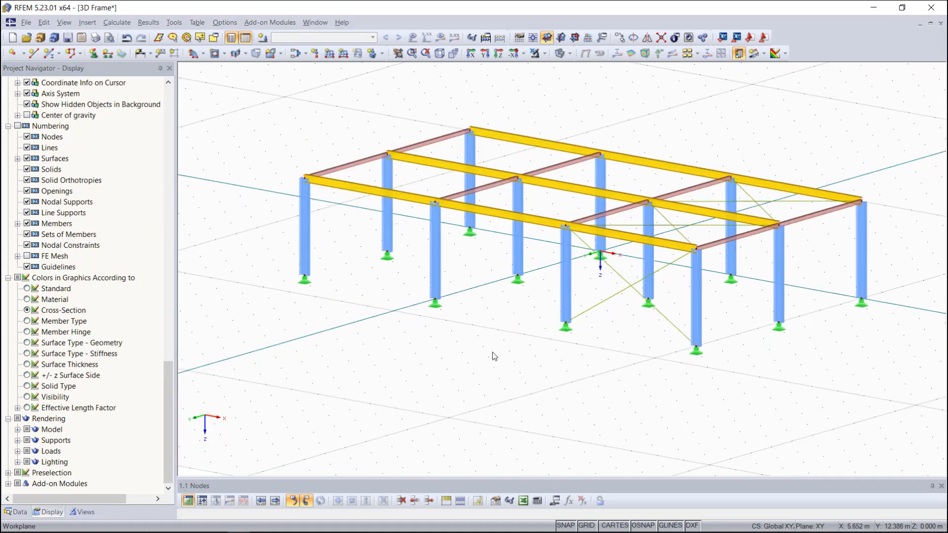